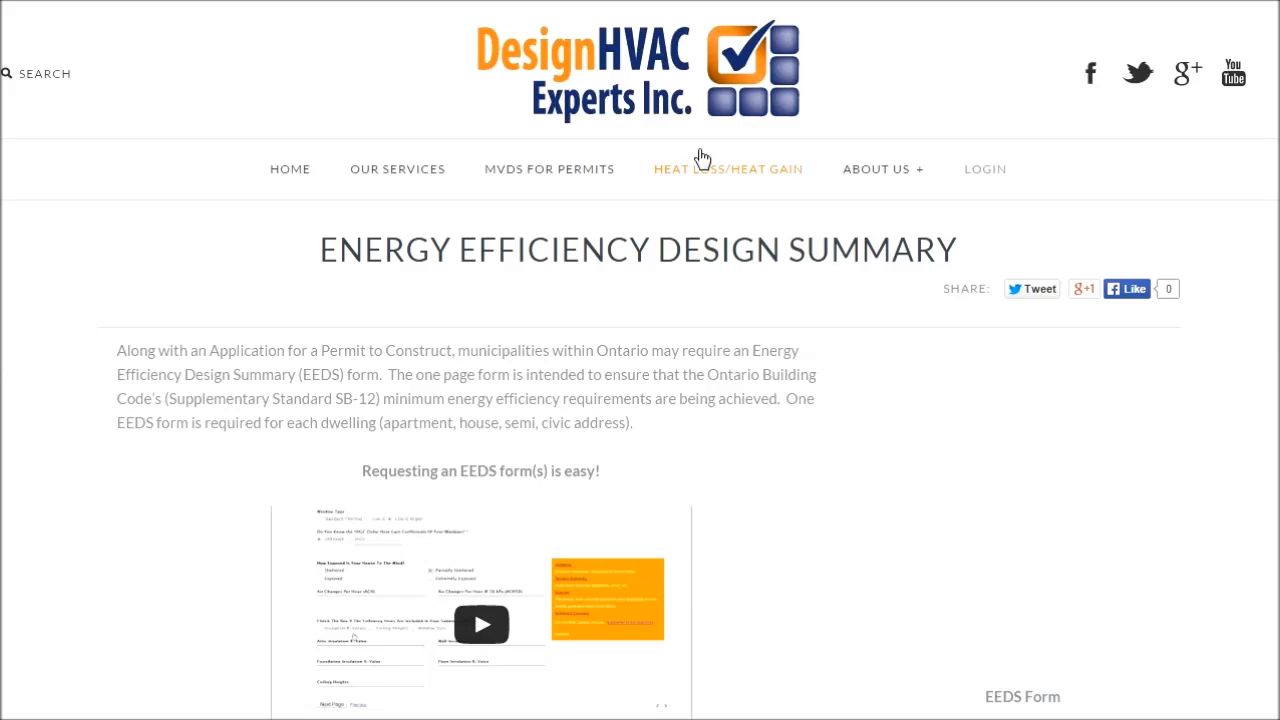
pyautogui.moveTo(828, 350)
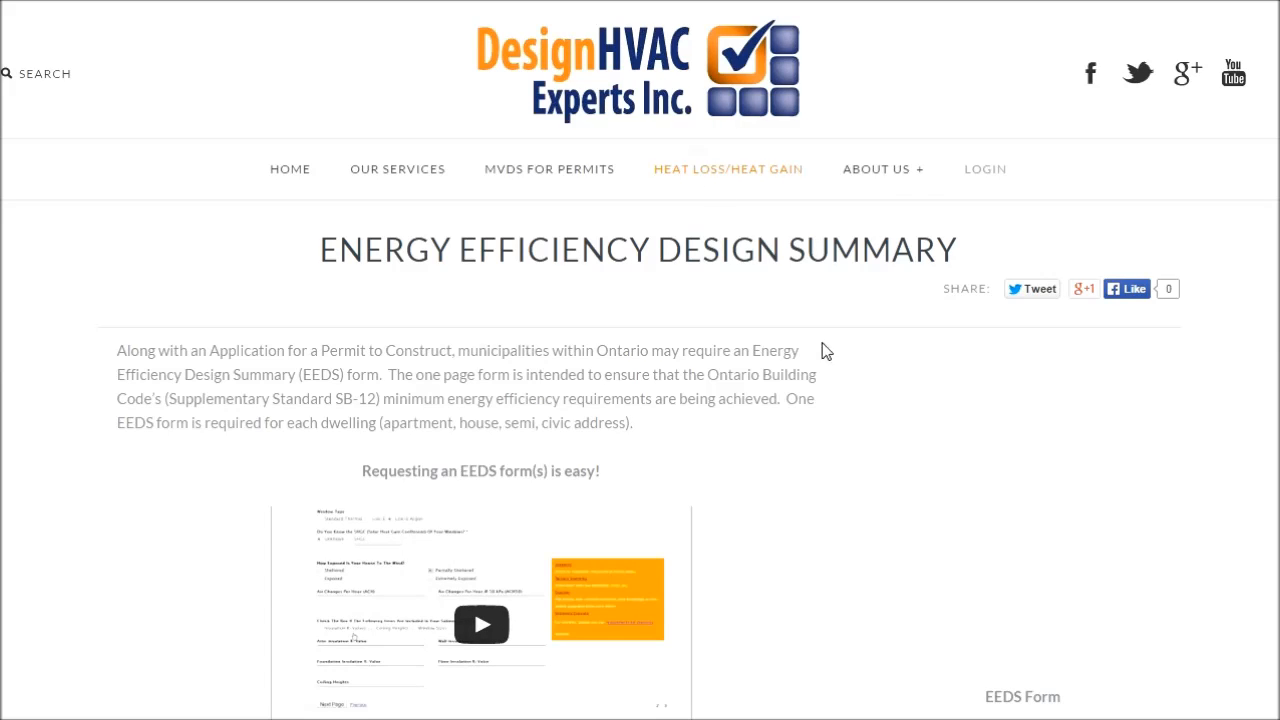
# - Scroll the EEDS page down to the Project Information step of the request form
pyautogui.scroll(-3)
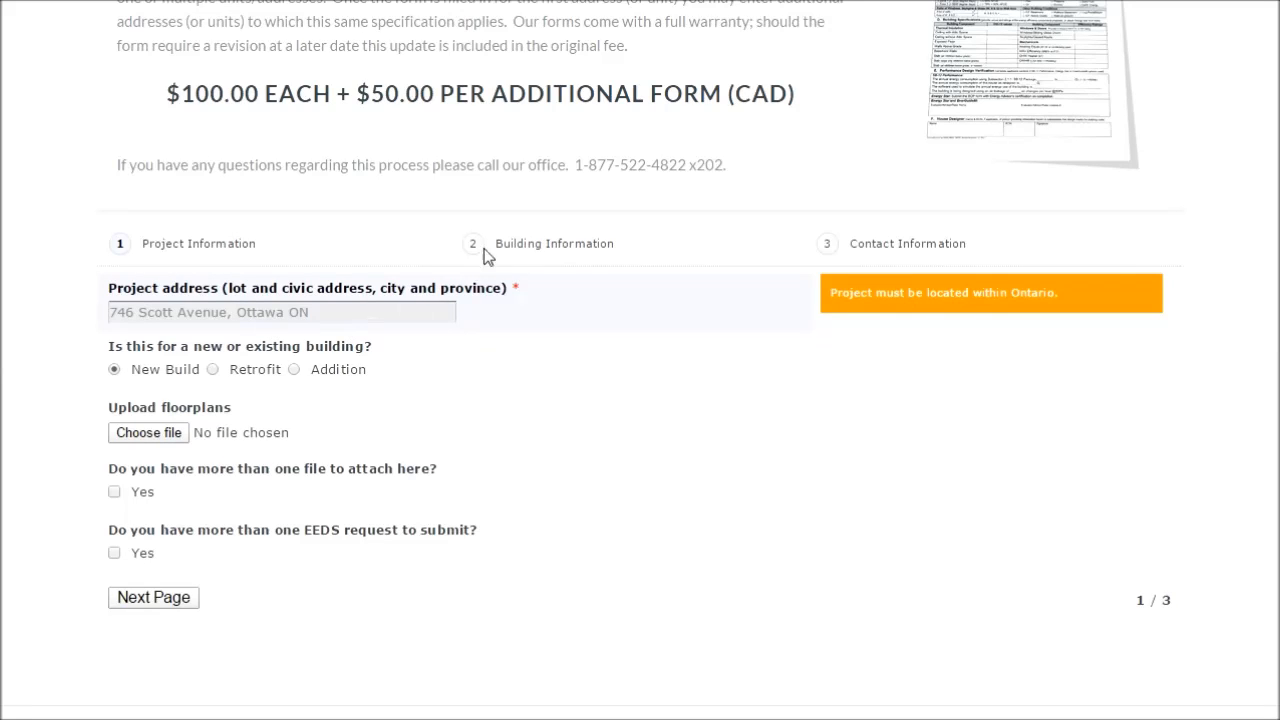
pyautogui.moveTo(896, 188)
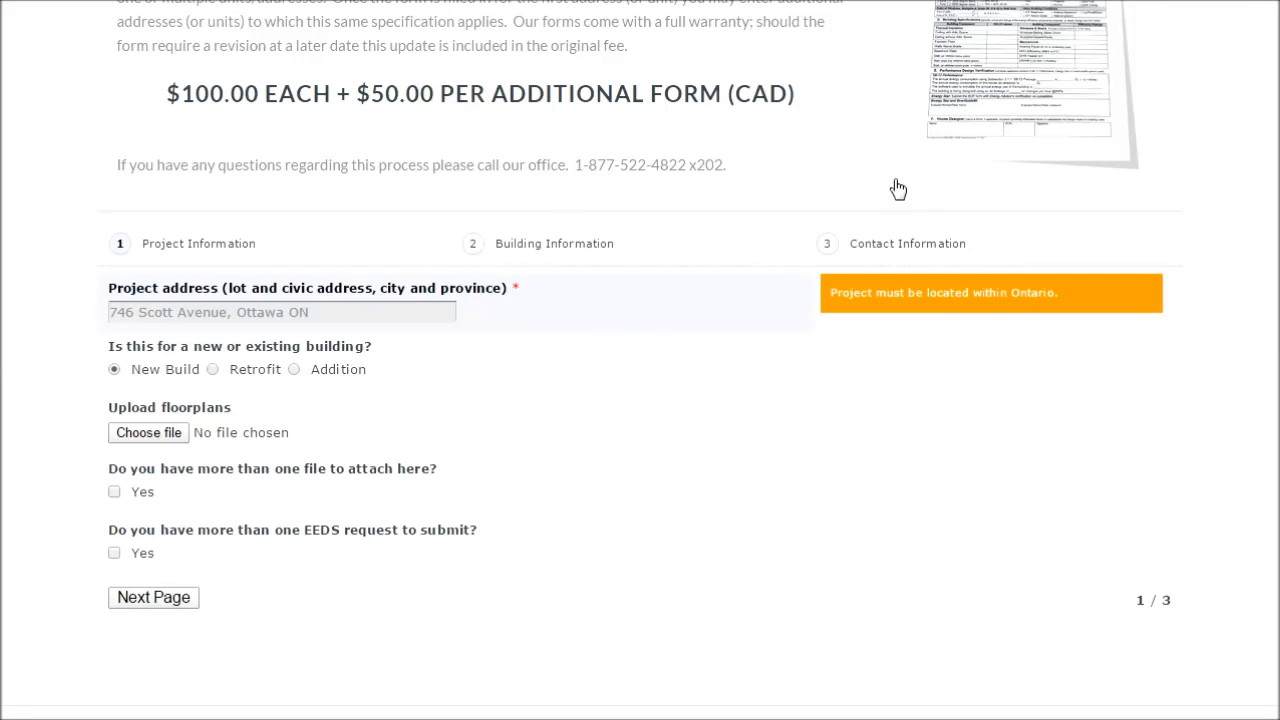
pyautogui.moveTo(788, 252)
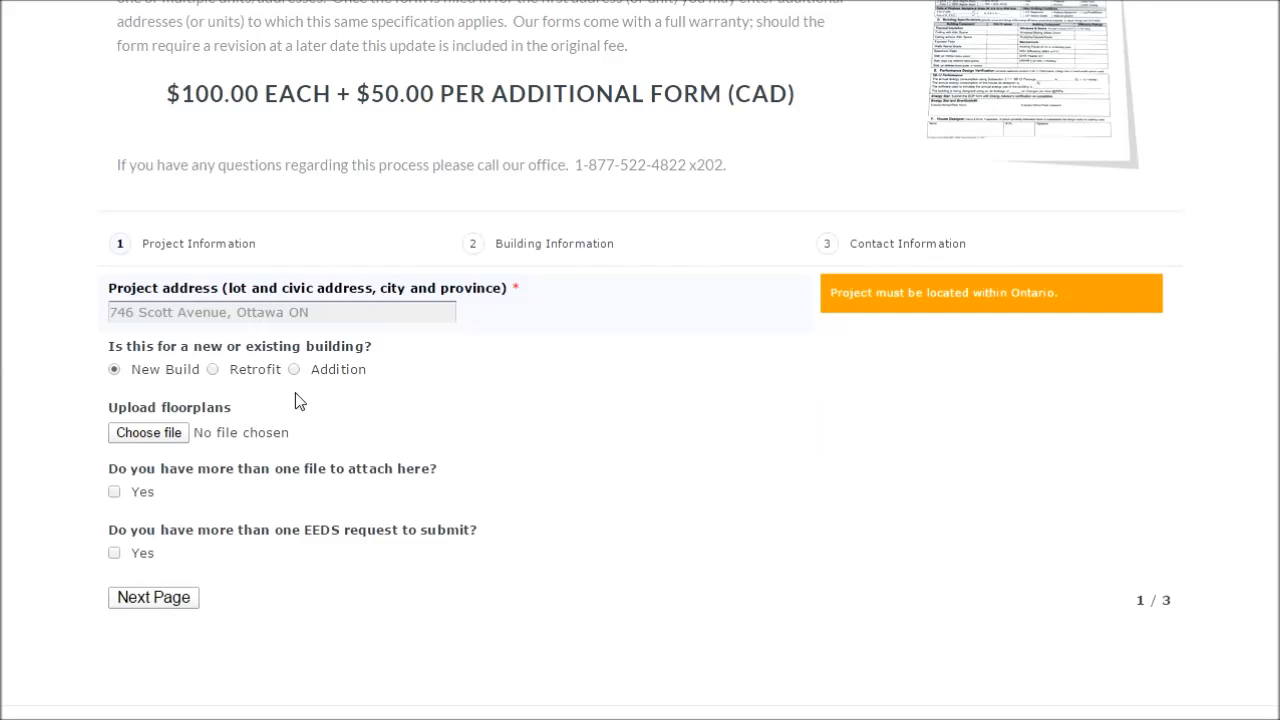
pyautogui.moveTo(124, 386)
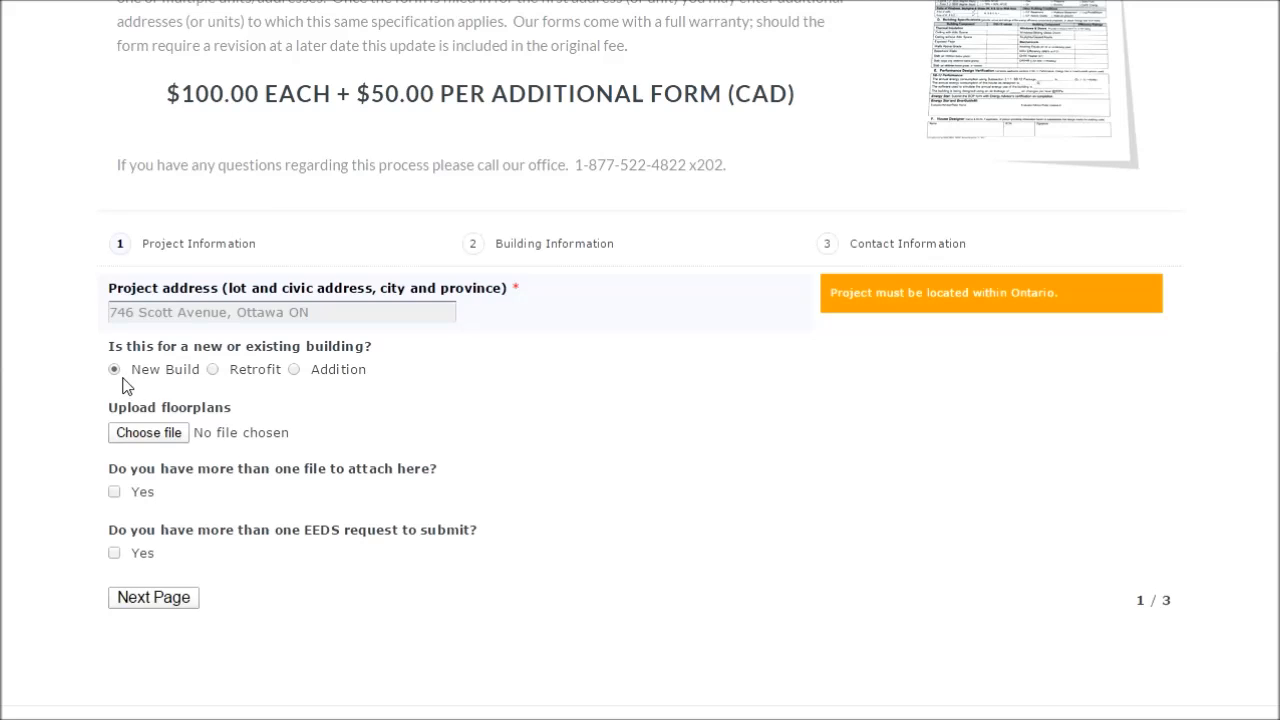
pyautogui.click(212, 368)
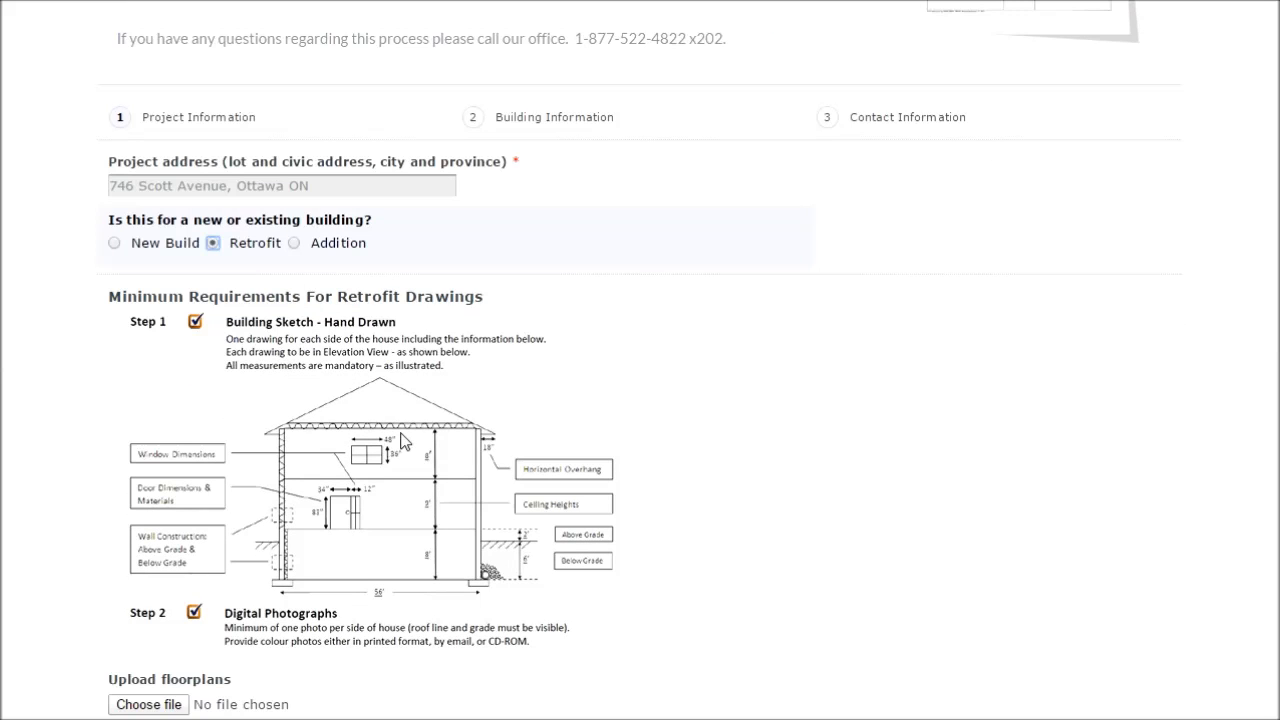
pyautogui.moveTo(402, 480)
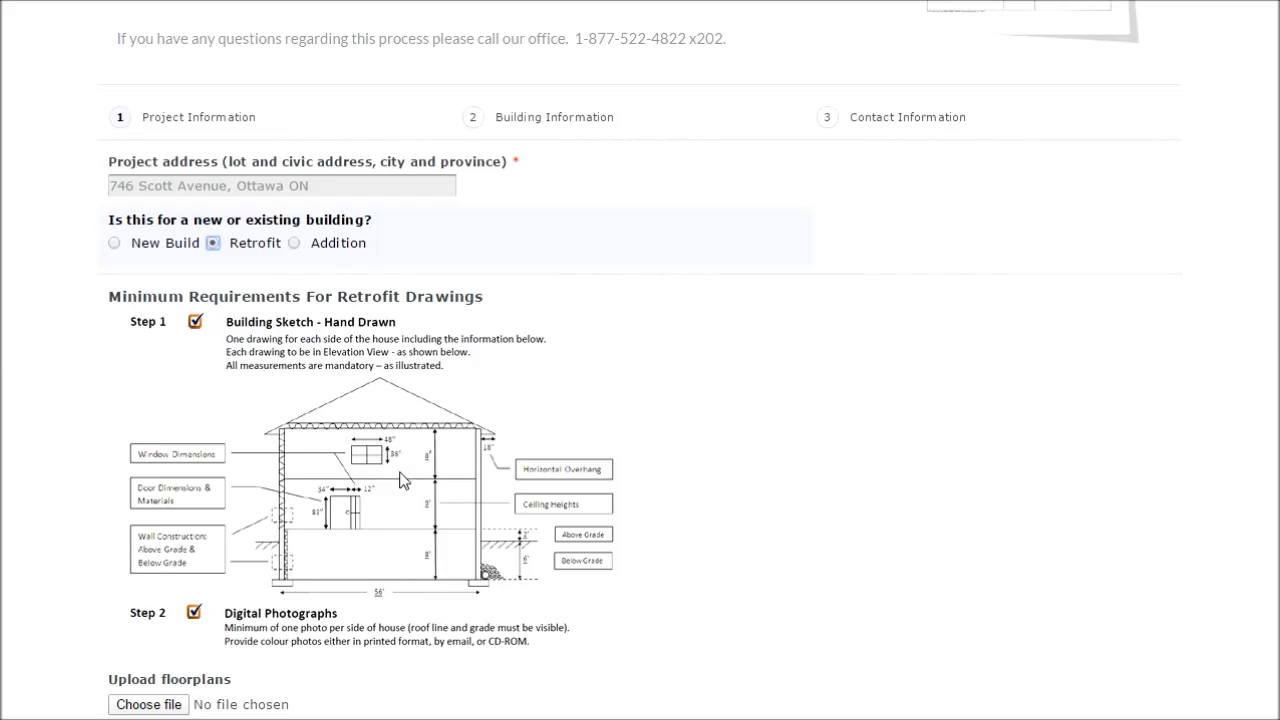
pyautogui.moveTo(420, 464)
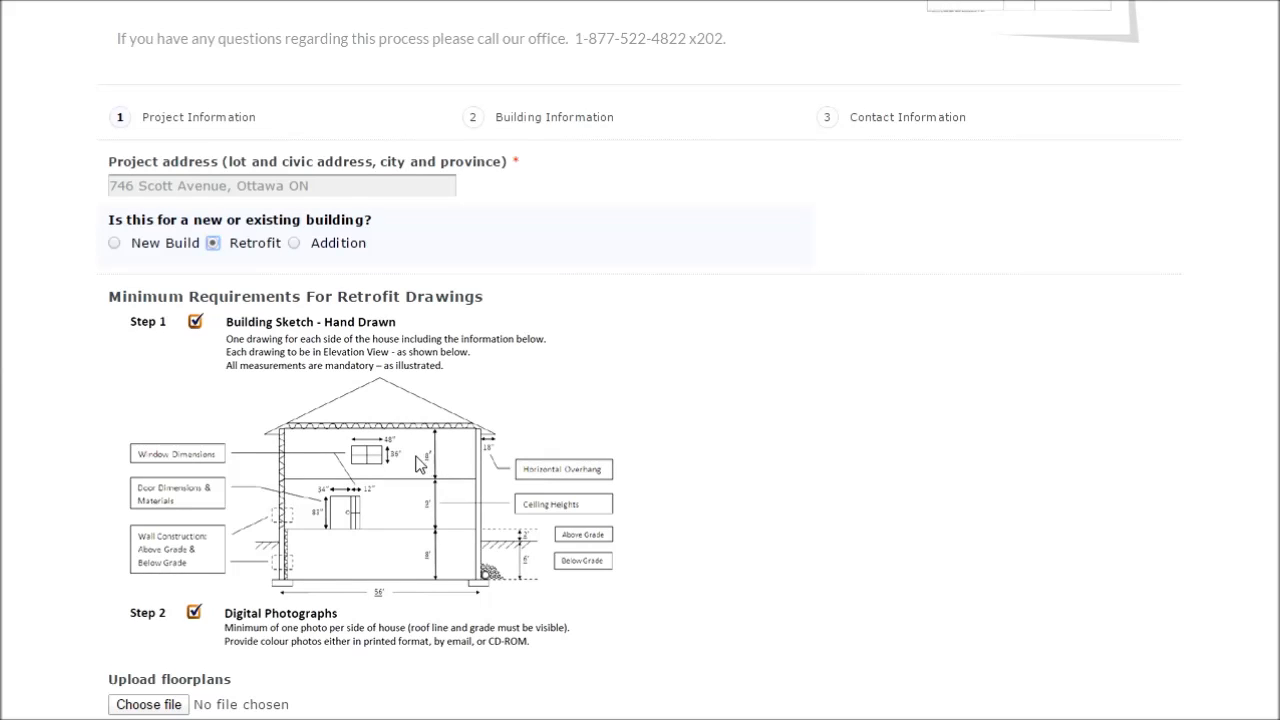
pyautogui.moveTo(316, 268)
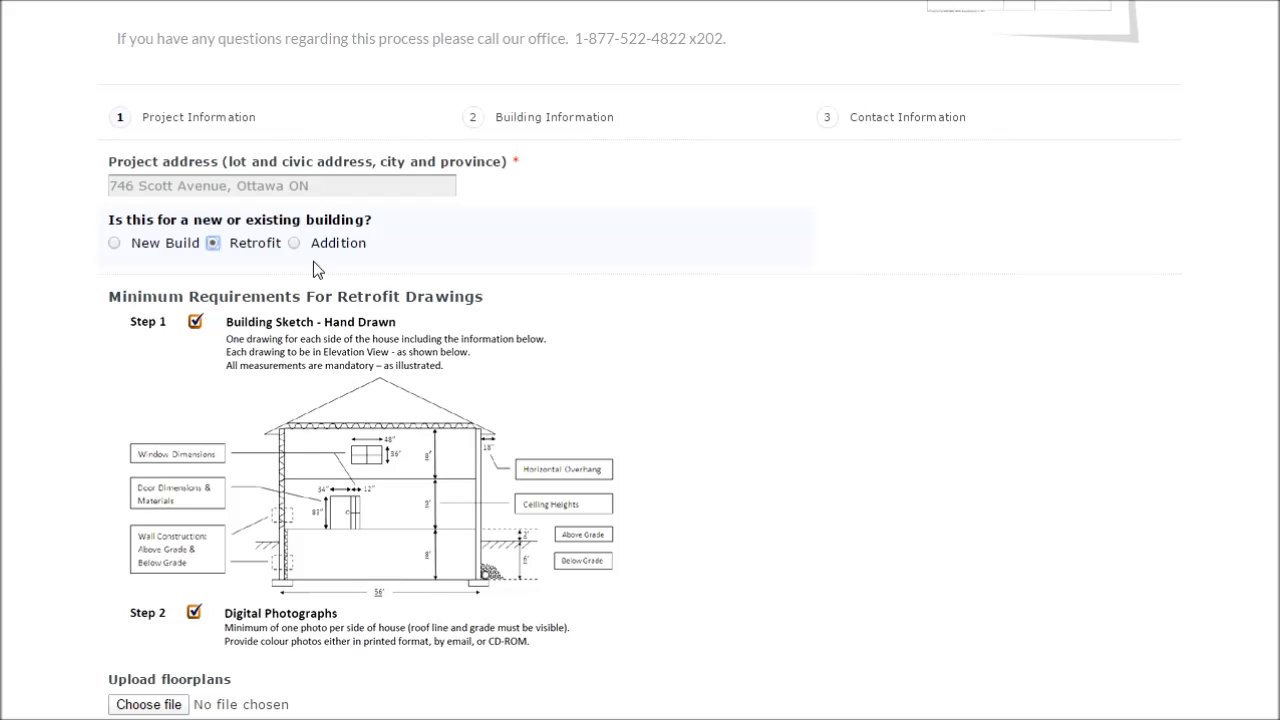
pyautogui.click(112, 244)
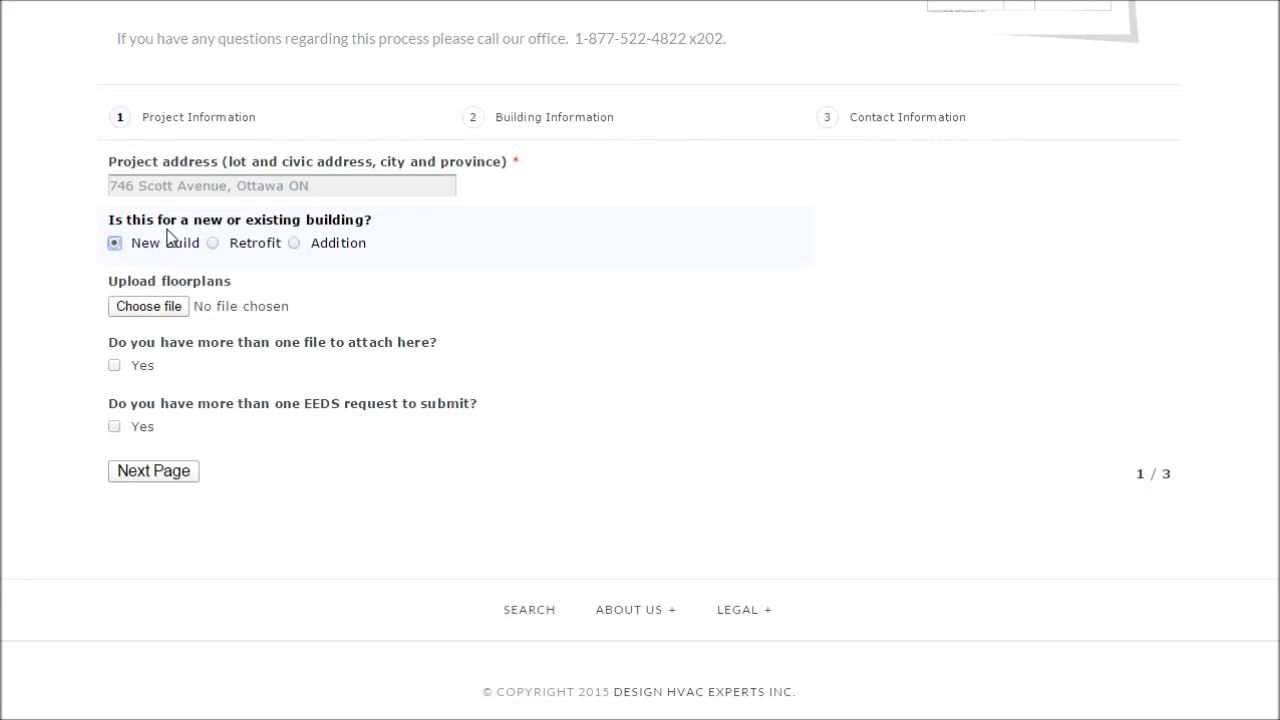
# - Attach the floorplan file 05-01-14 basement.pdf to the Project Information page
pyautogui.click(148, 306)
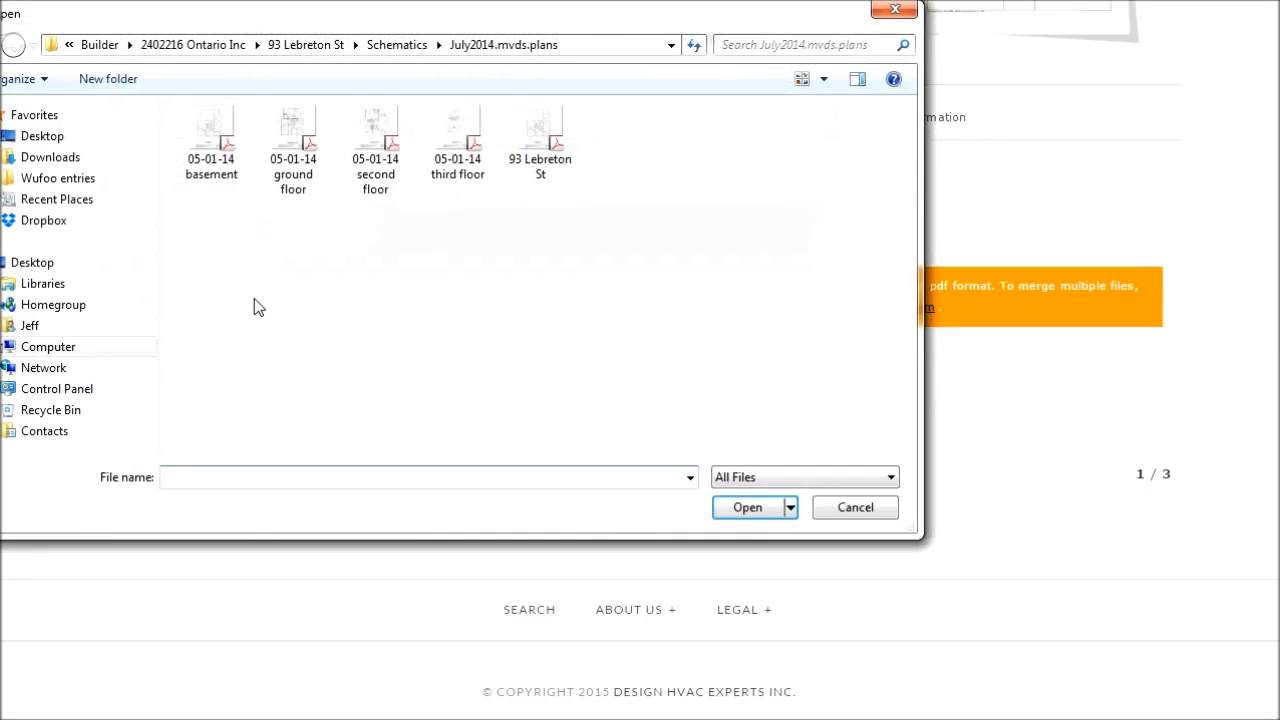
pyautogui.click(212, 140)
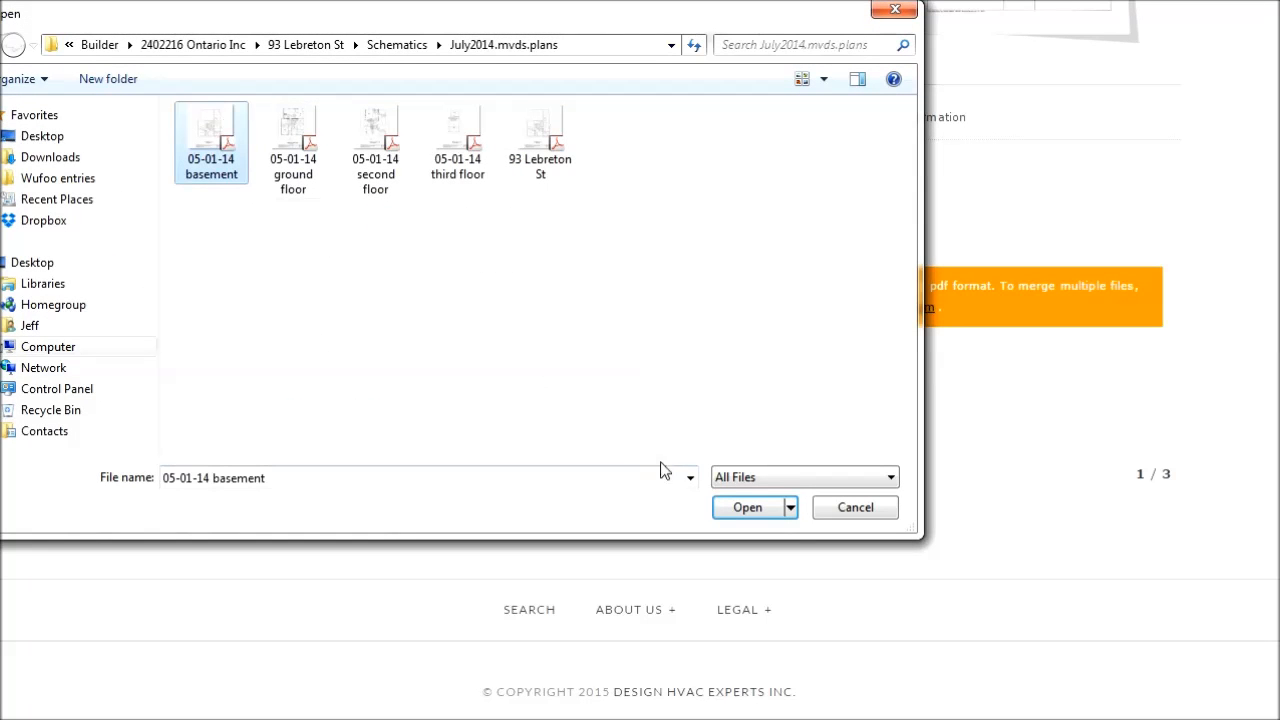
pyautogui.click(746, 508)
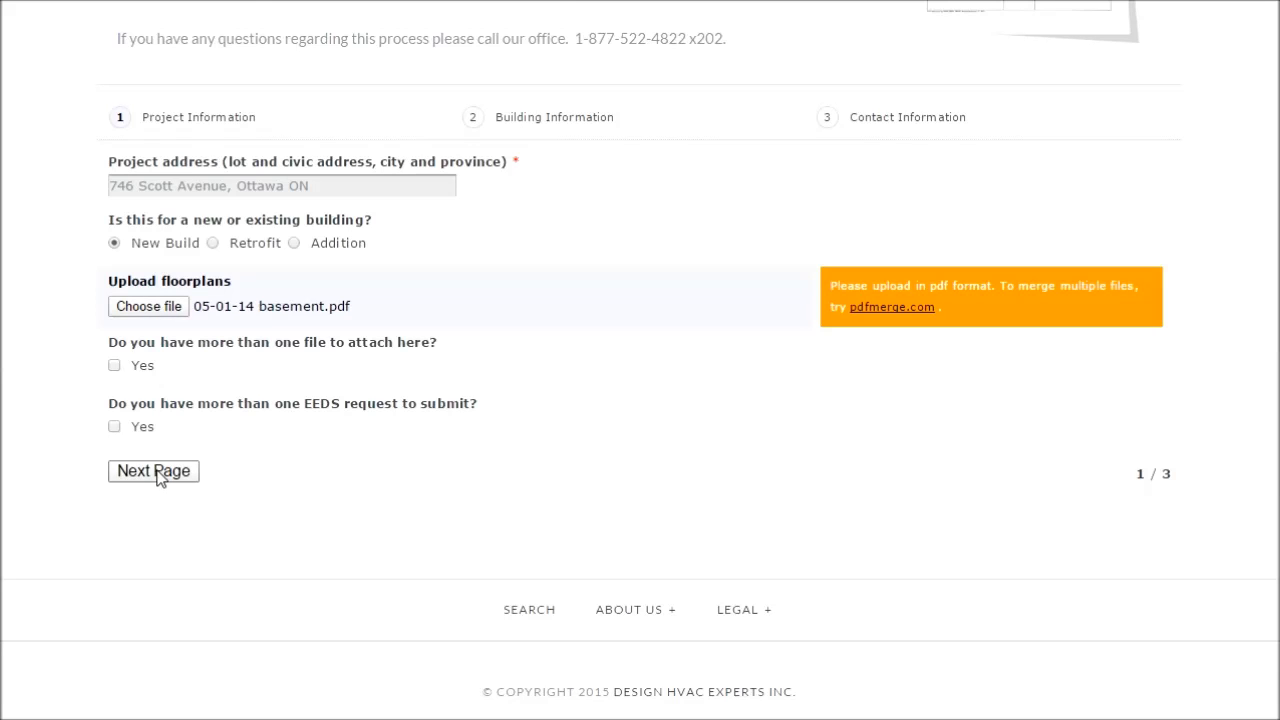
# - Move to the Building Information page and set the heating fuel source to Natural gas
pyautogui.click(152, 472)
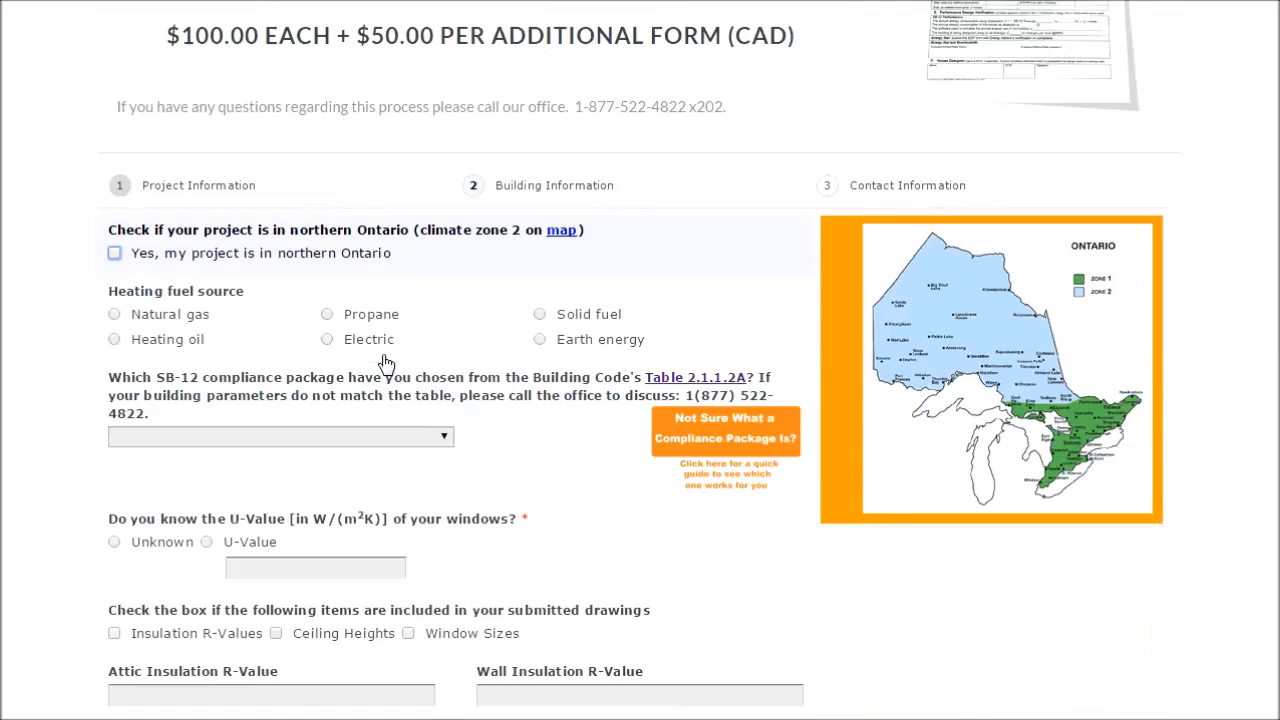
pyautogui.scroll(-3)
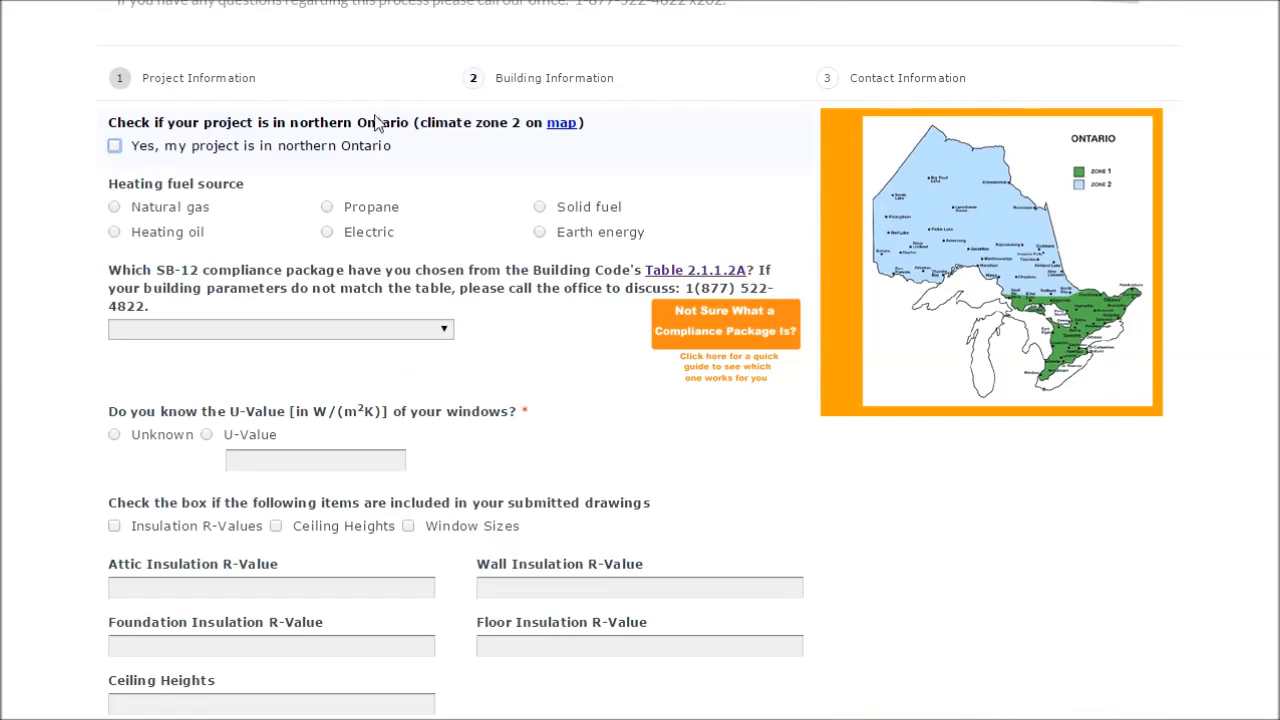
pyautogui.moveTo(488, 162)
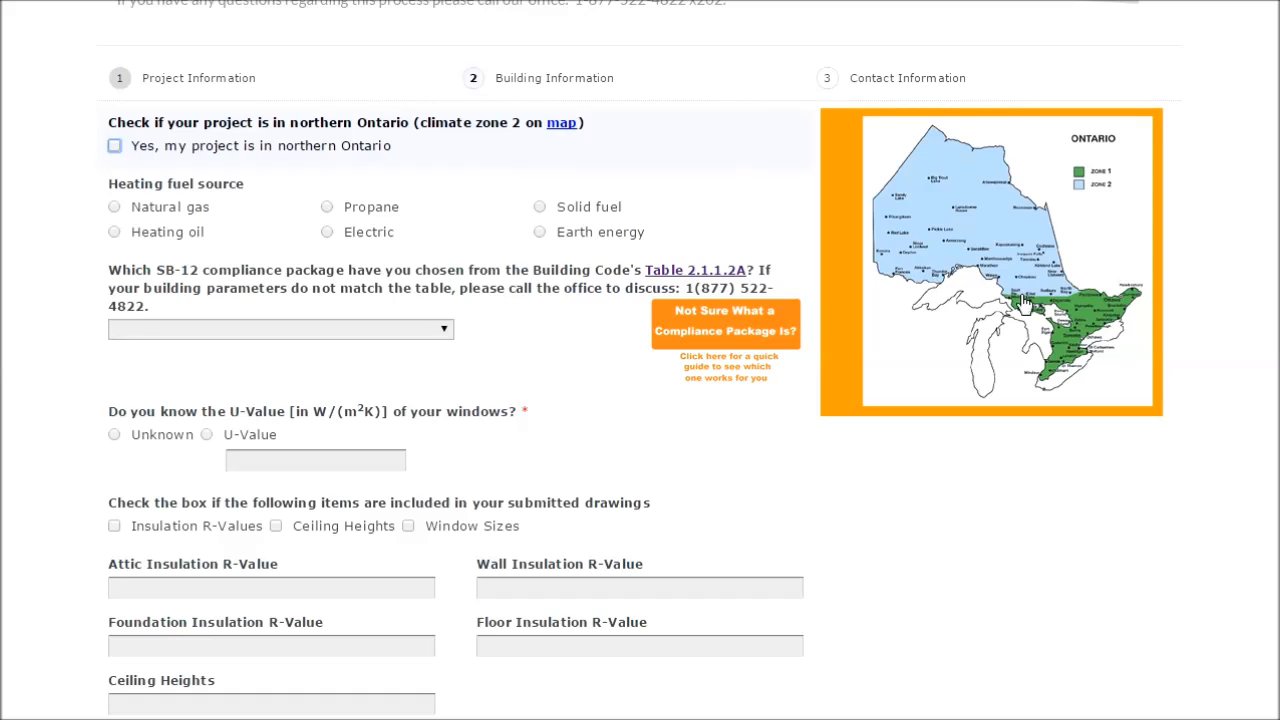
pyautogui.moveTo(1104, 318)
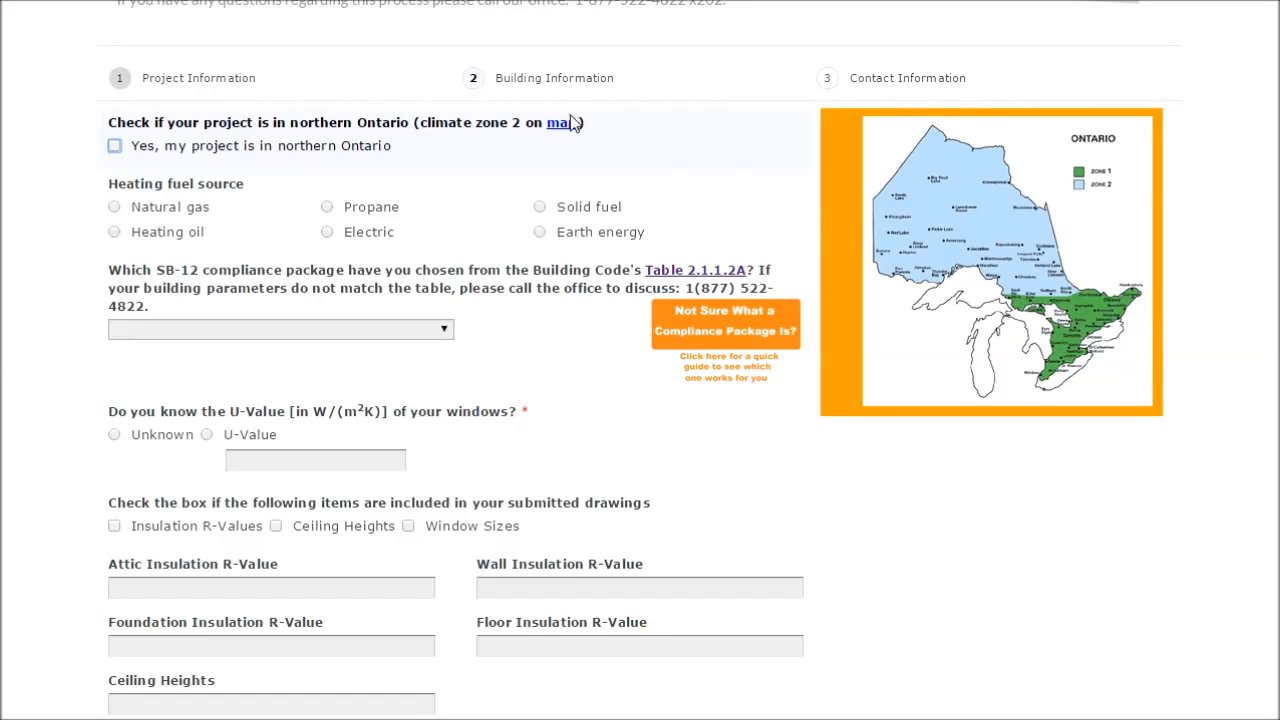
pyautogui.moveTo(244, 216)
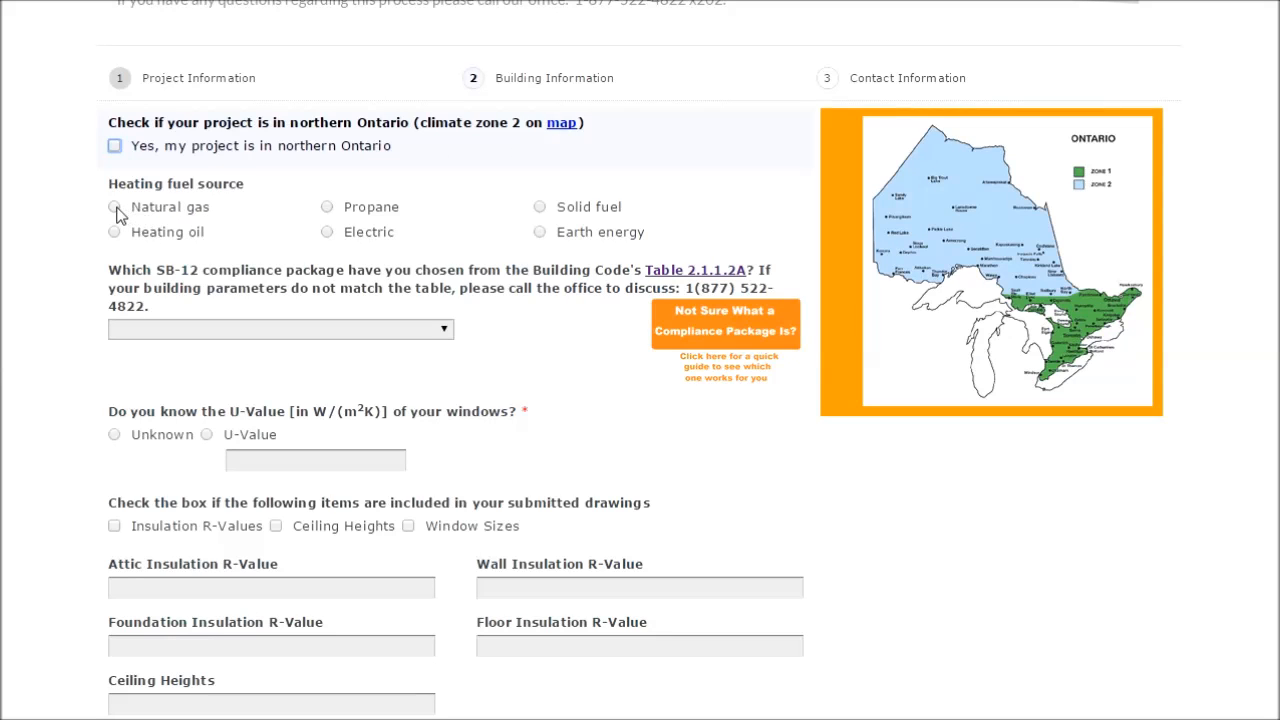
pyautogui.click(114, 206)
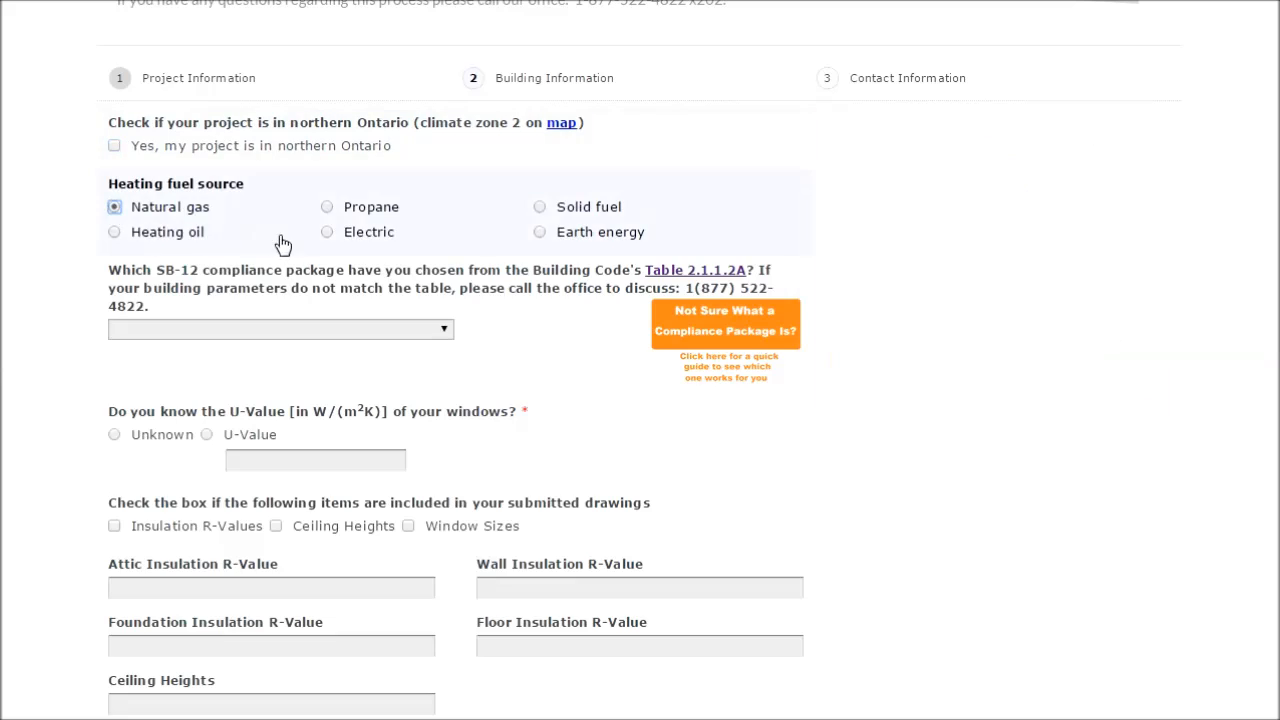
pyautogui.scroll(-3)
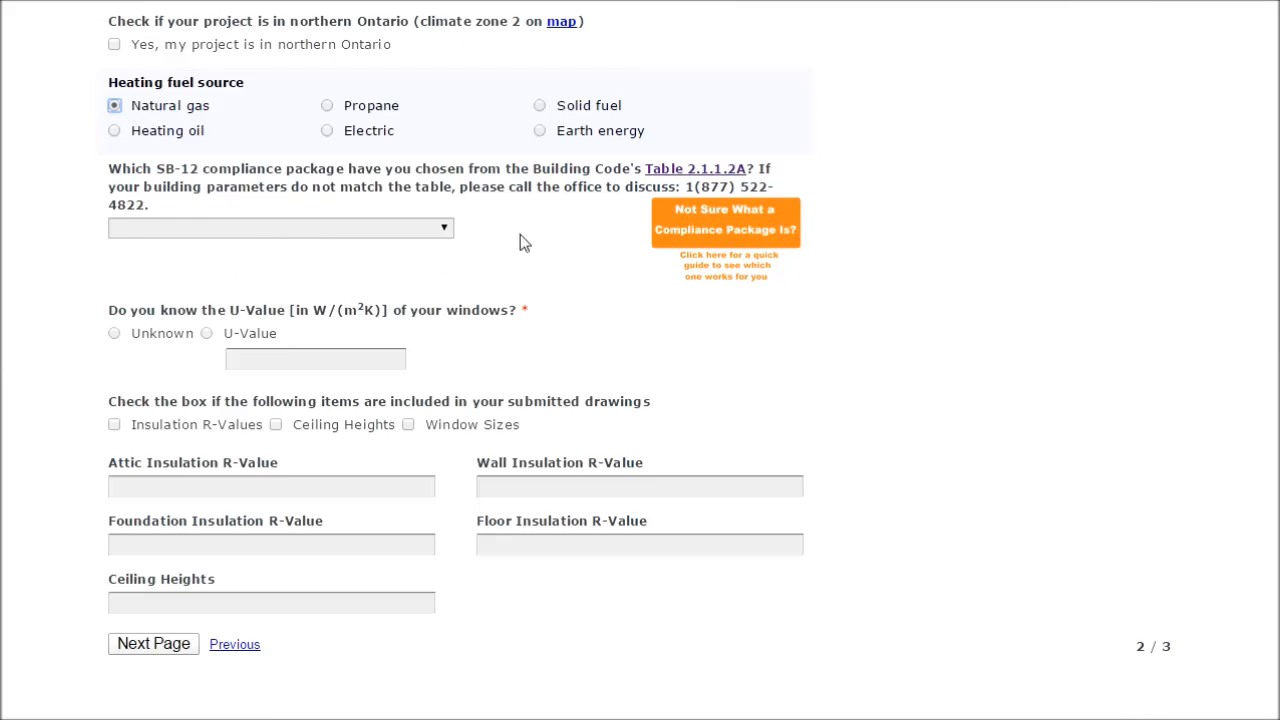
pyautogui.moveTo(750, 244)
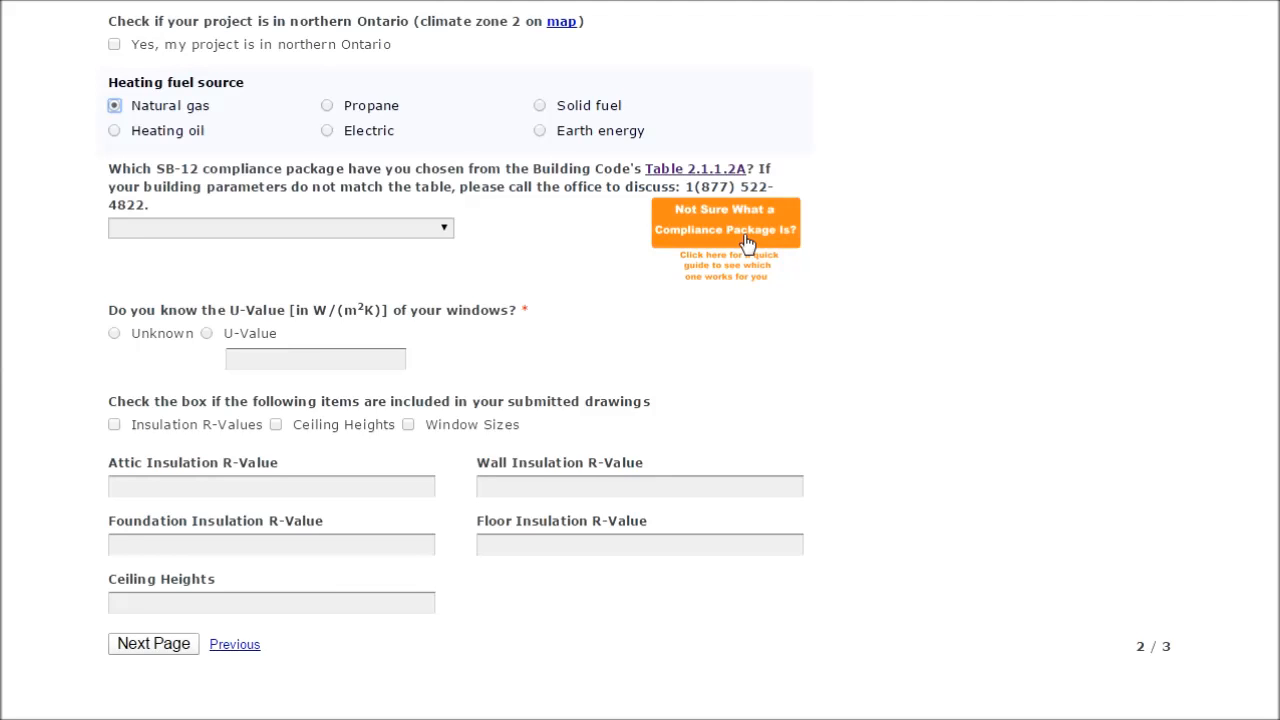
# - In the compliance package guide choose natural gas, ≥90% AFUE, ≥R24 walls and answer the HRV question
pyautogui.click(724, 238)
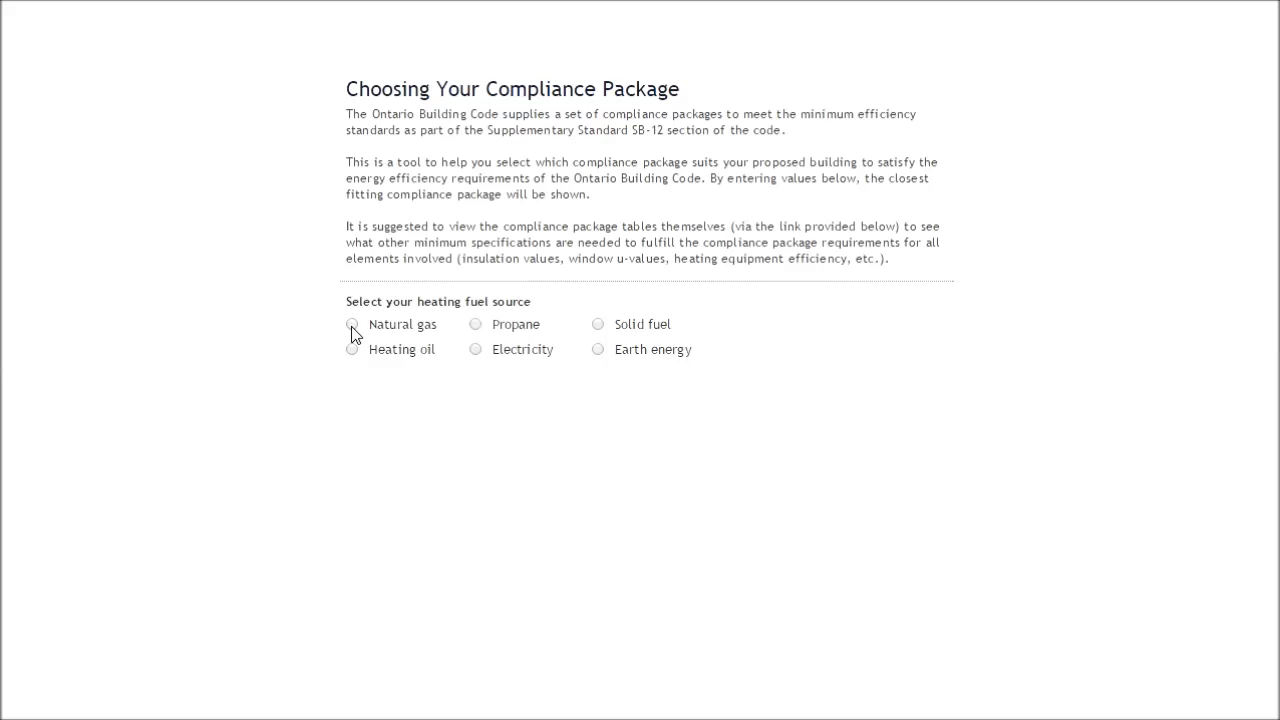
pyautogui.click(352, 324)
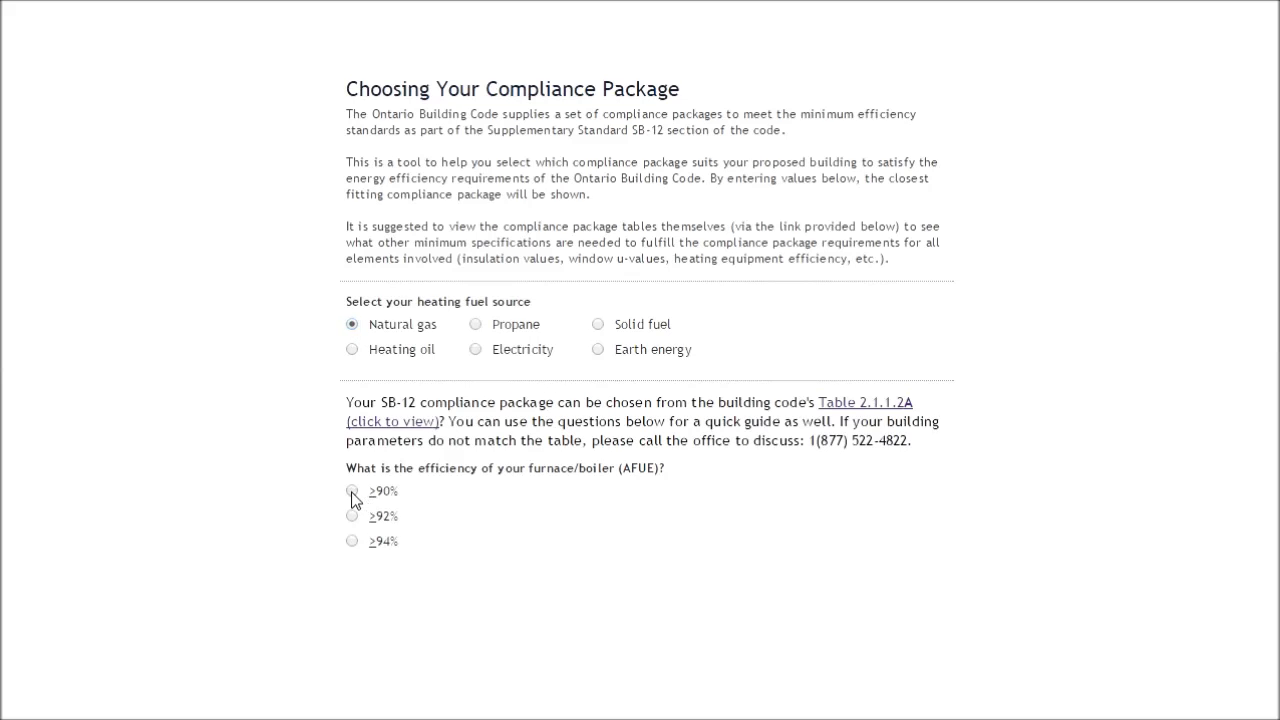
pyautogui.click(352, 492)
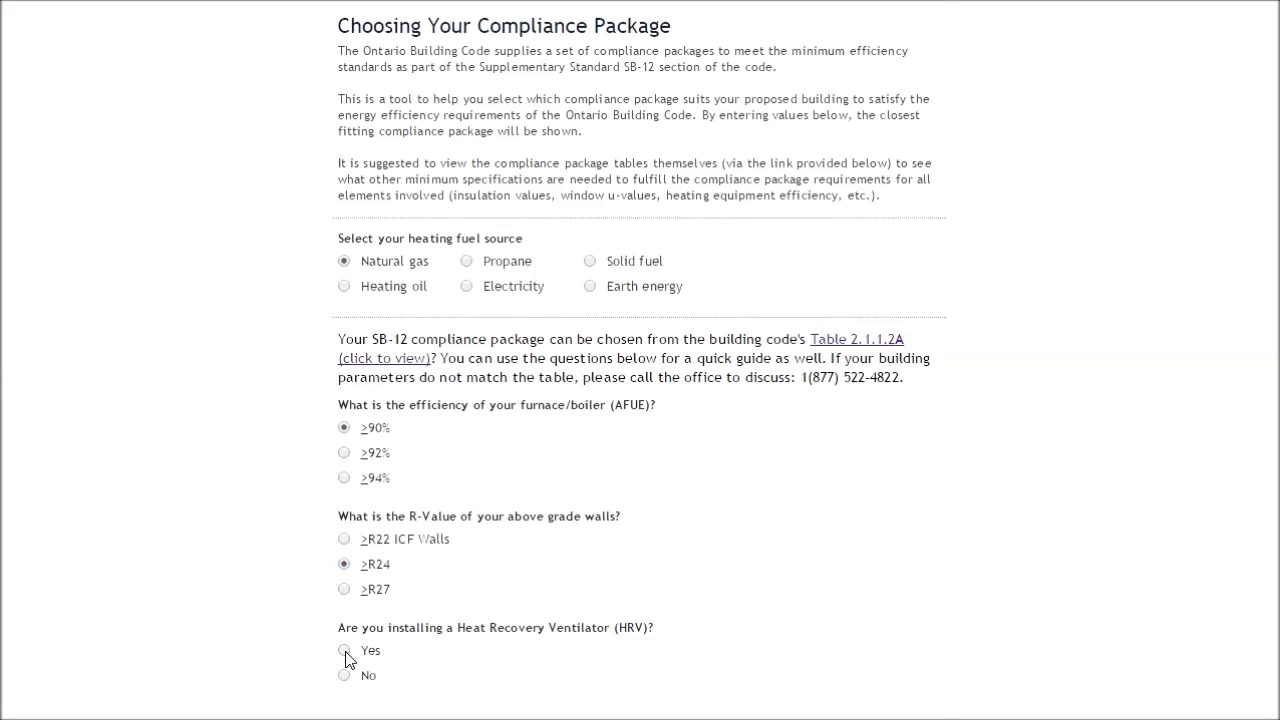
pyautogui.click(344, 650)
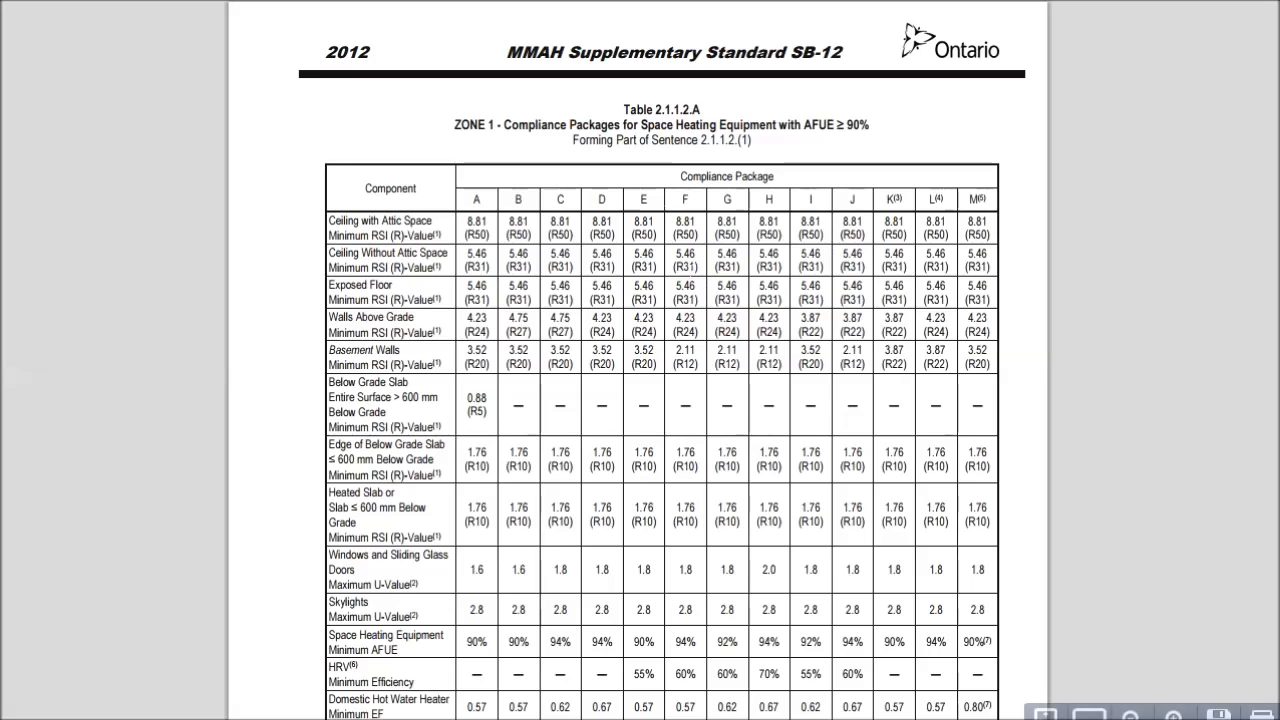
pyautogui.scroll(-3)
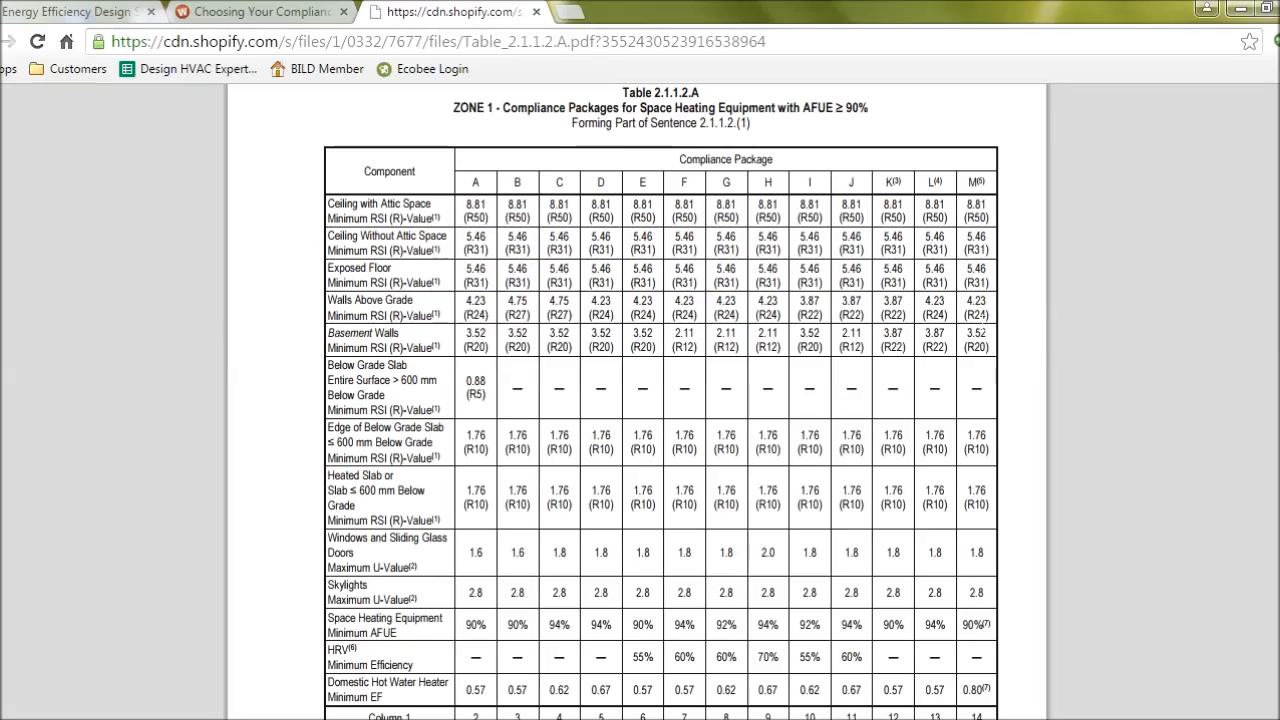
# - Back on the form, choose compliance package E and mark the window U-value as Unknown
pyautogui.click(76, 16)
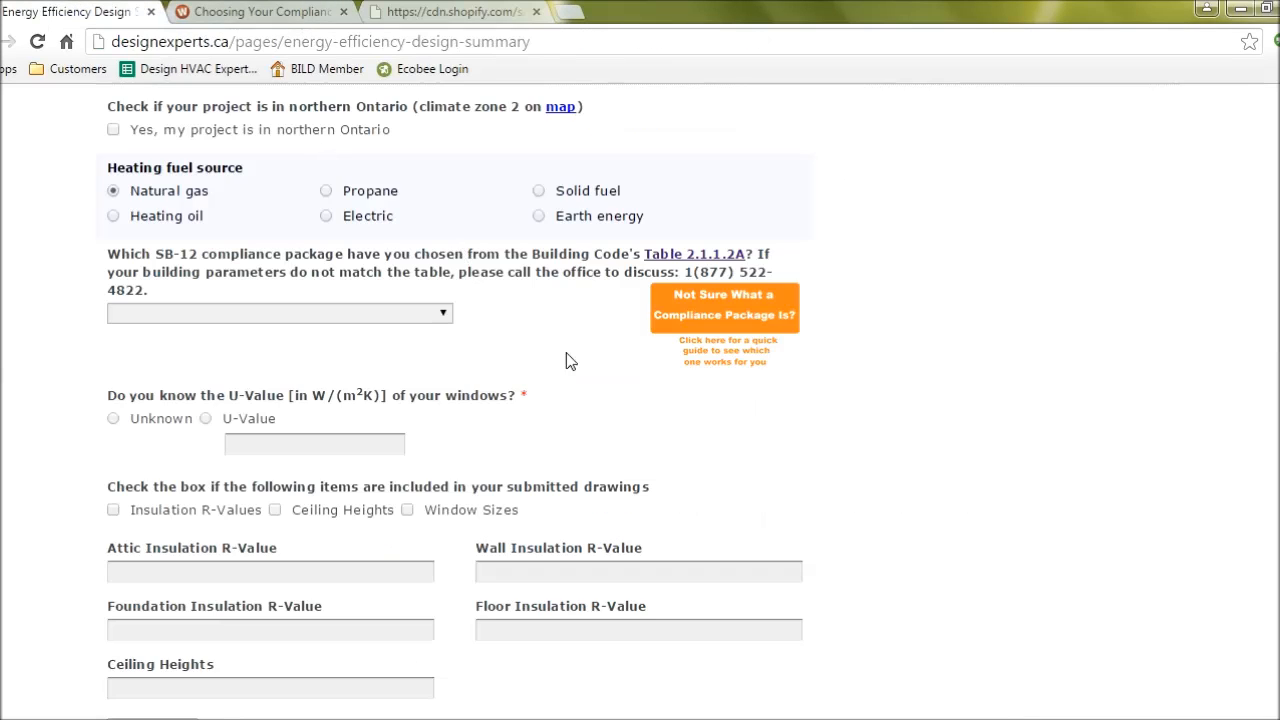
pyautogui.click(280, 312)
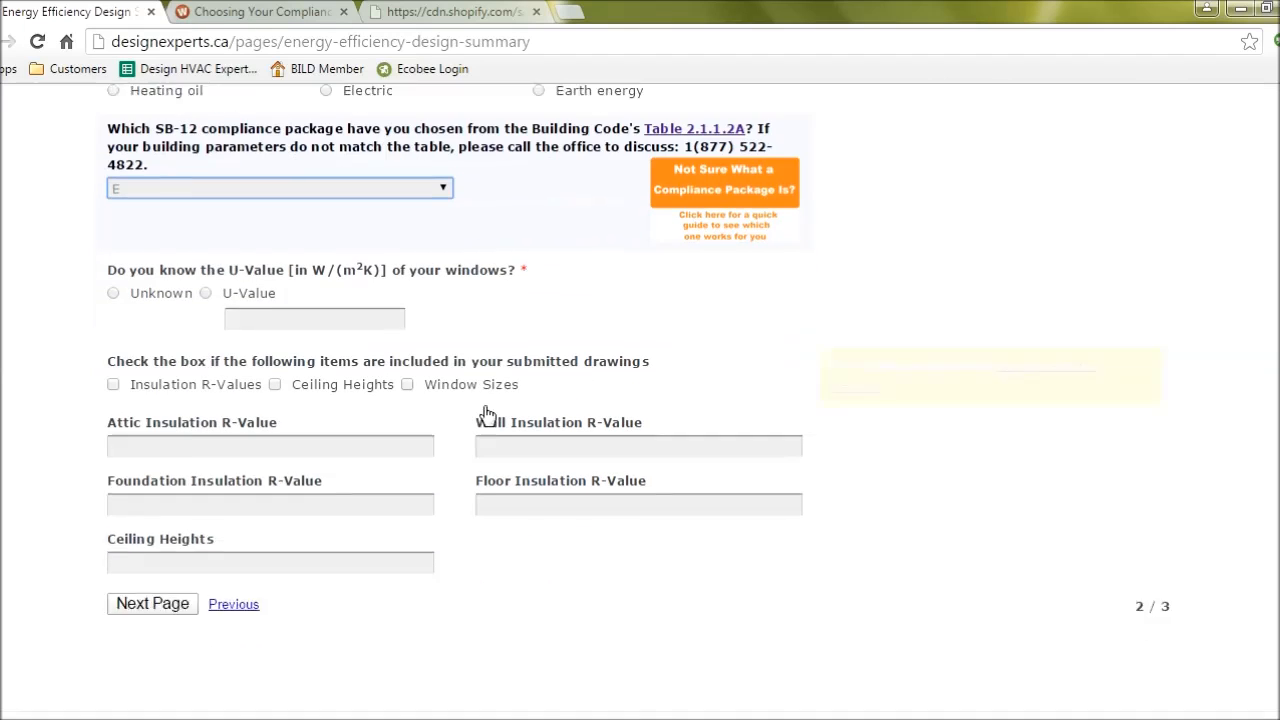
pyautogui.scroll(-3)
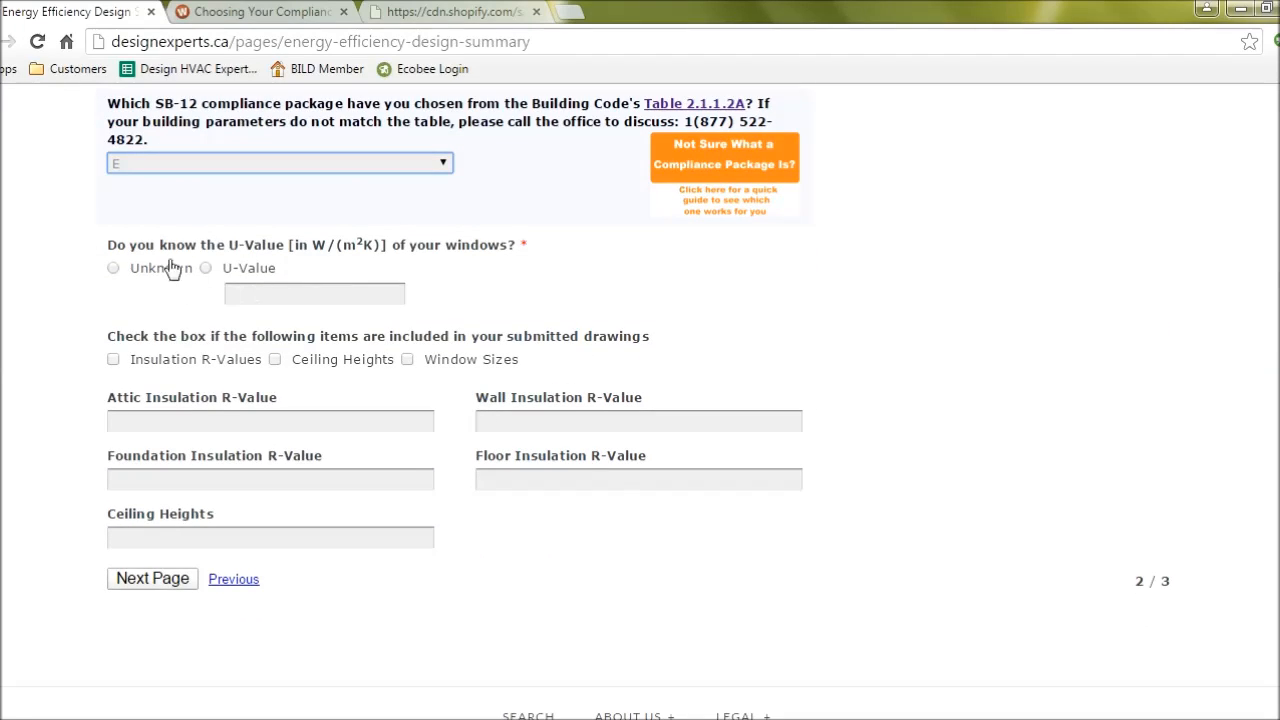
pyautogui.click(112, 268)
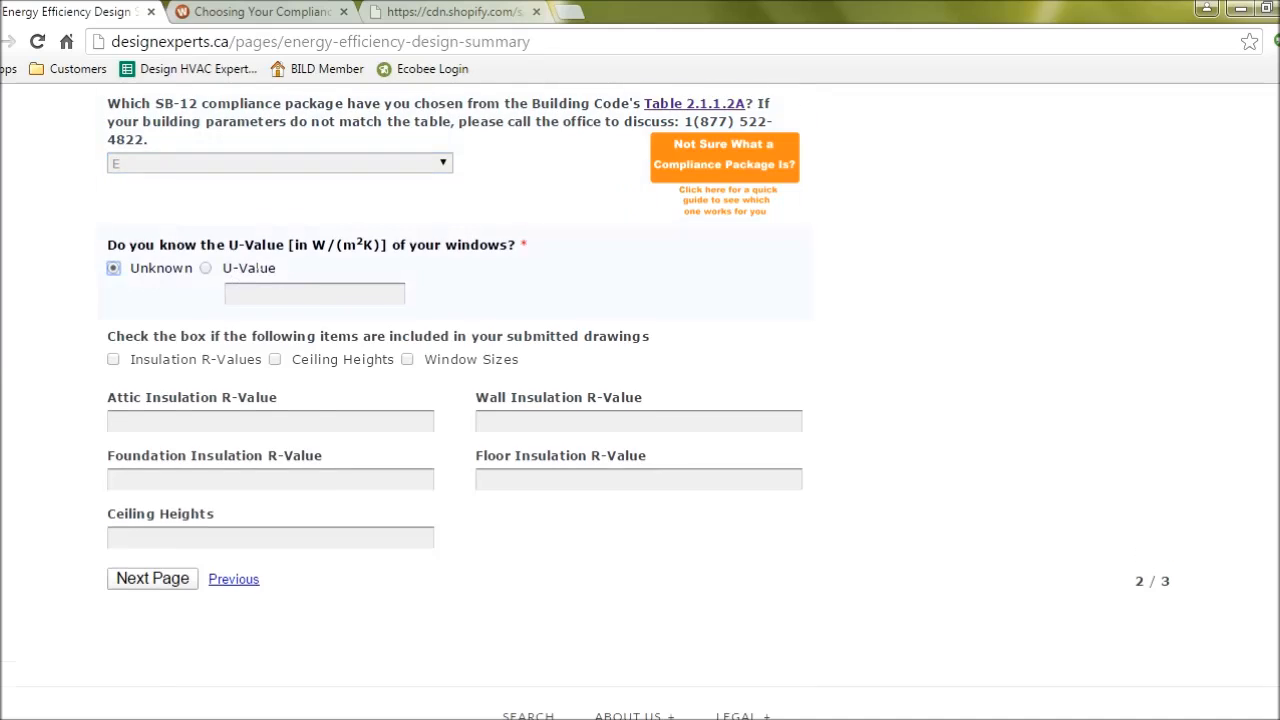
pyautogui.scroll(-3)
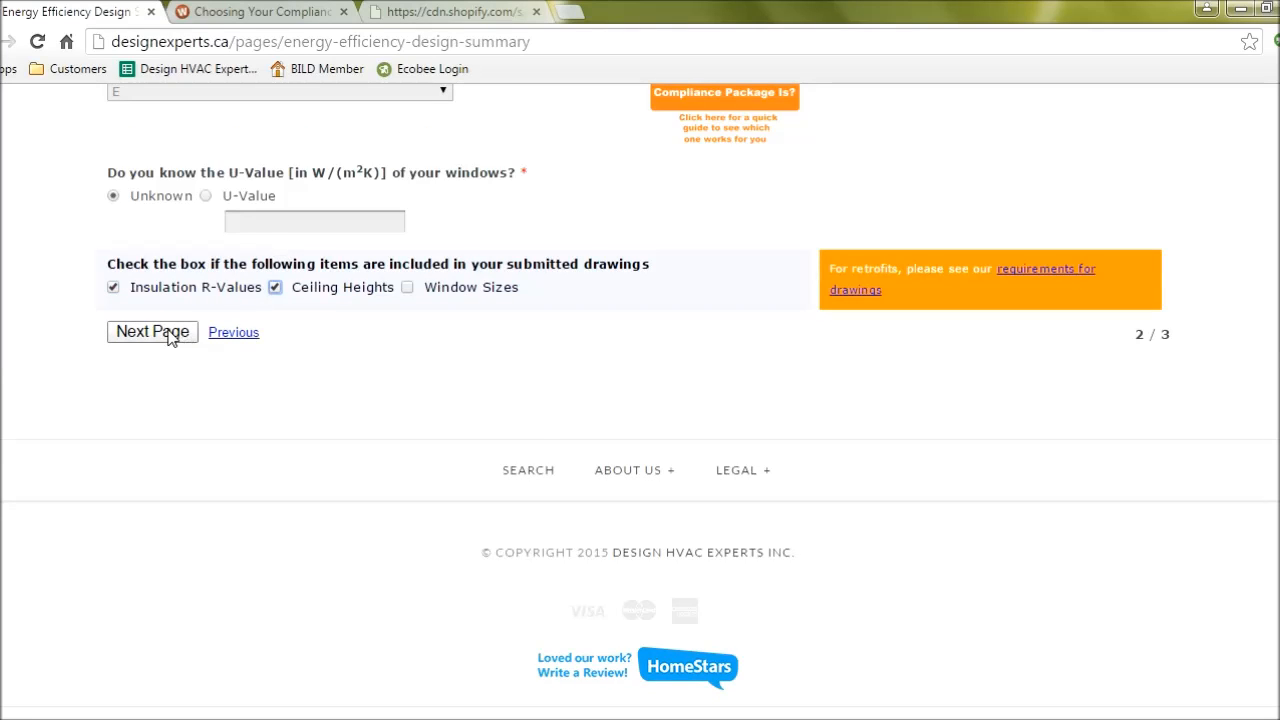
pyautogui.click(152, 332)
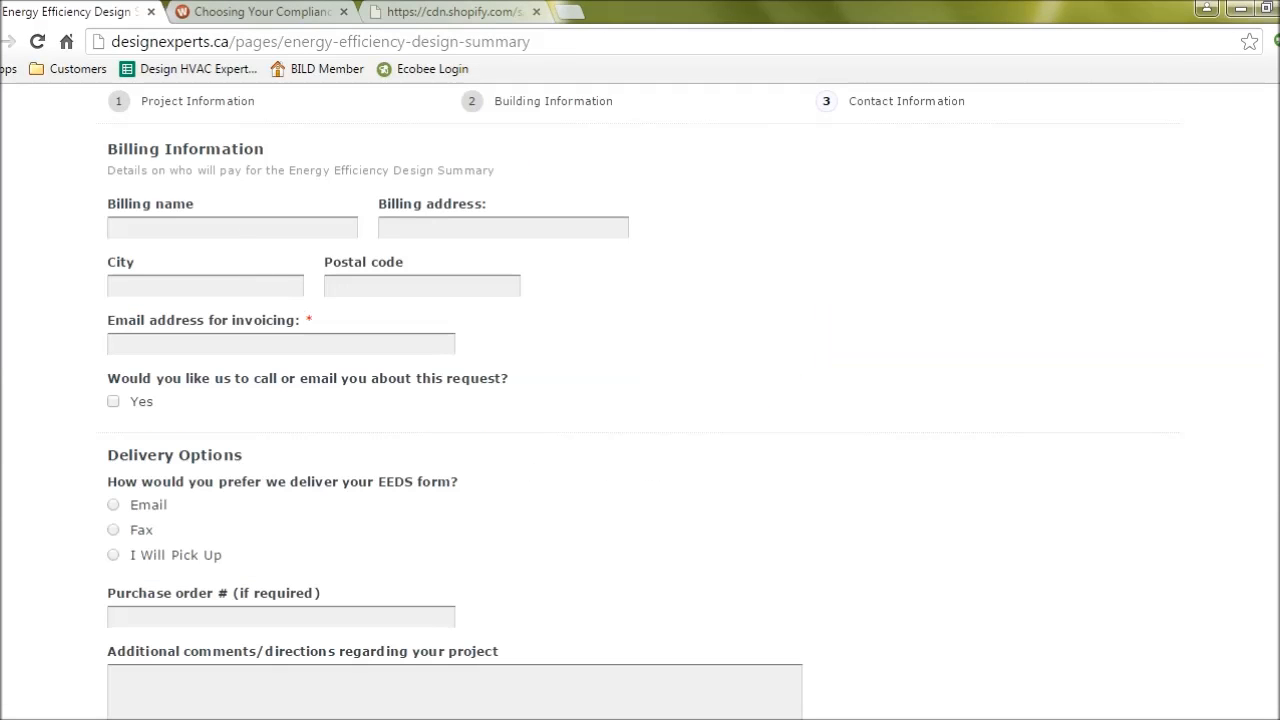
pyautogui.write('B')
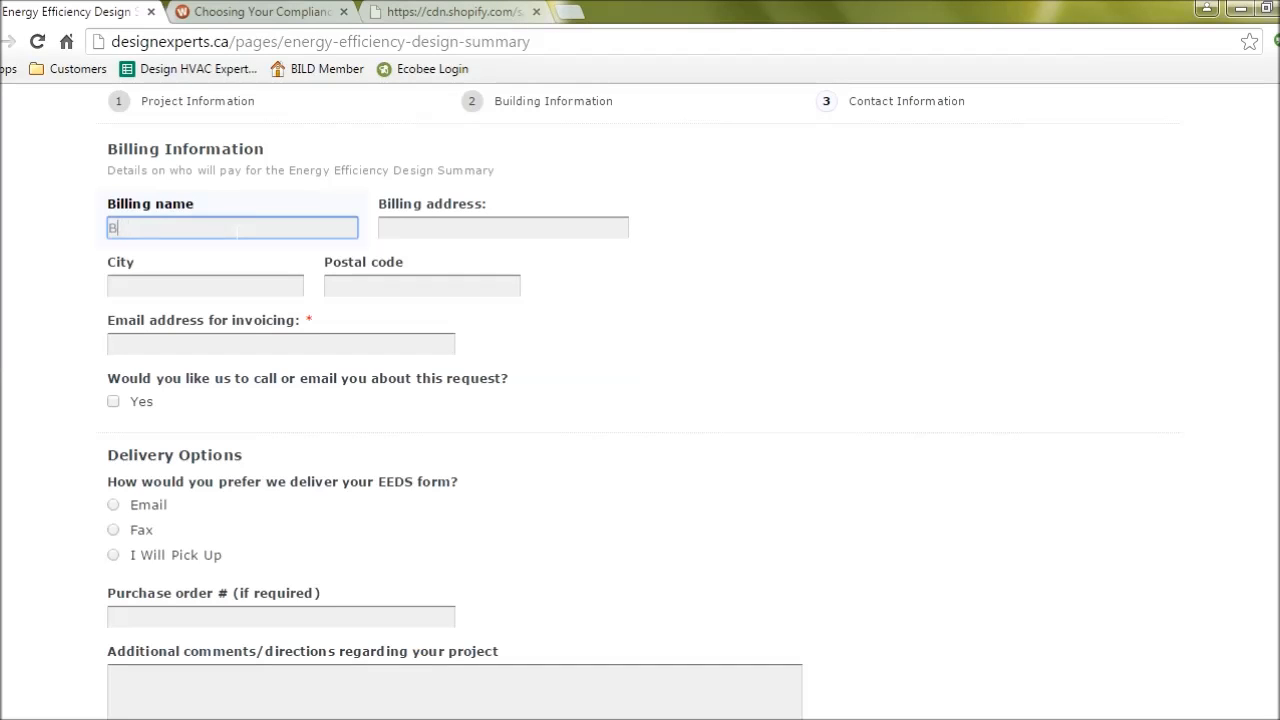
pyautogui.write('ob')
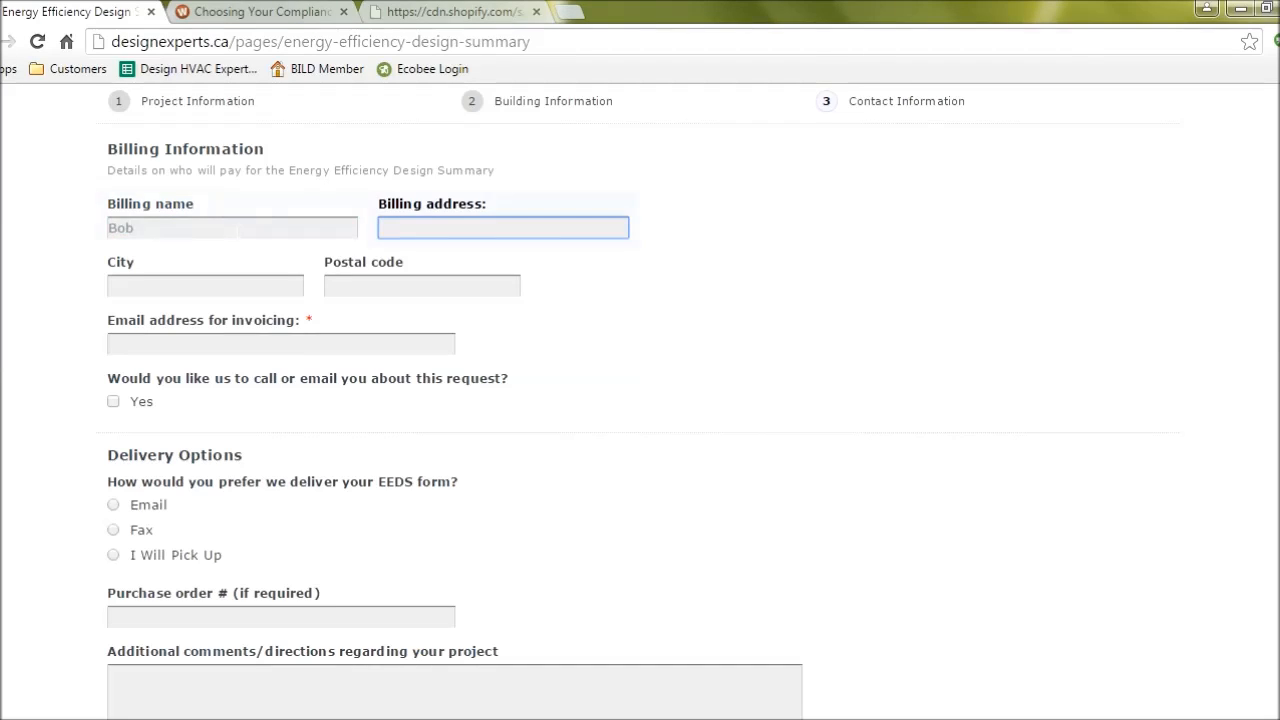
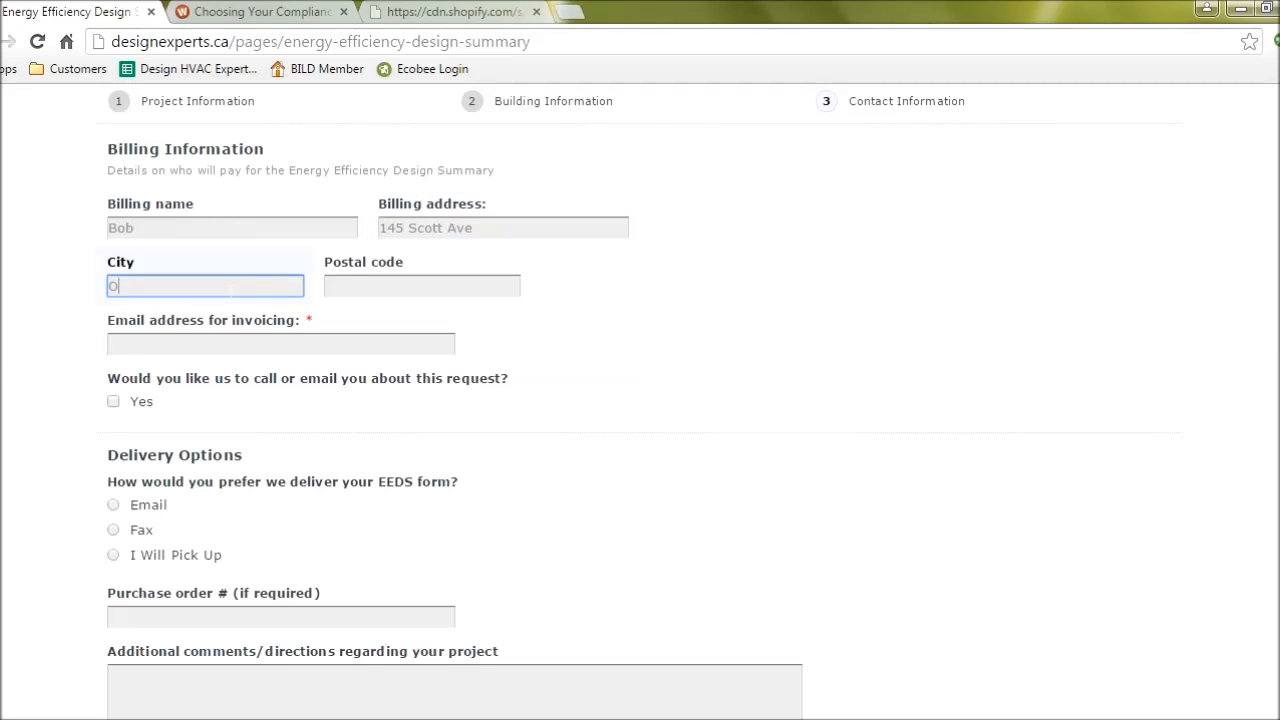
pyautogui.write('Ottawa')
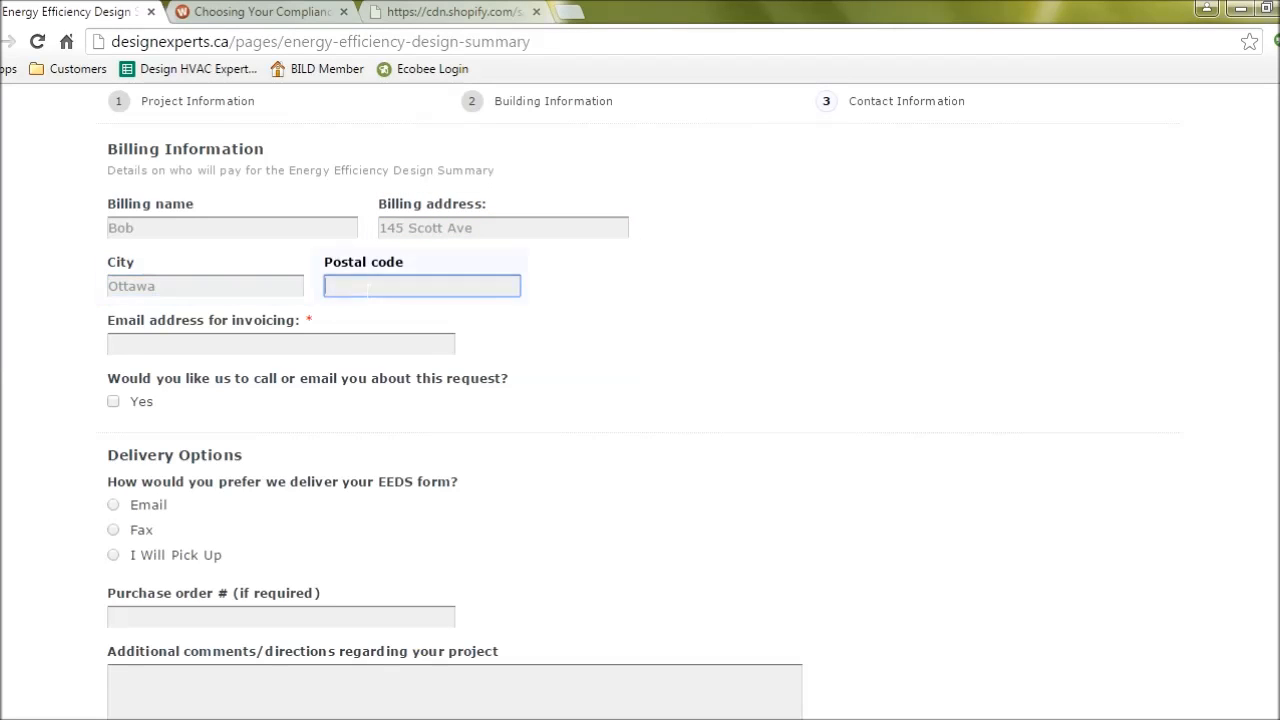
pyautogui.write('K2H')
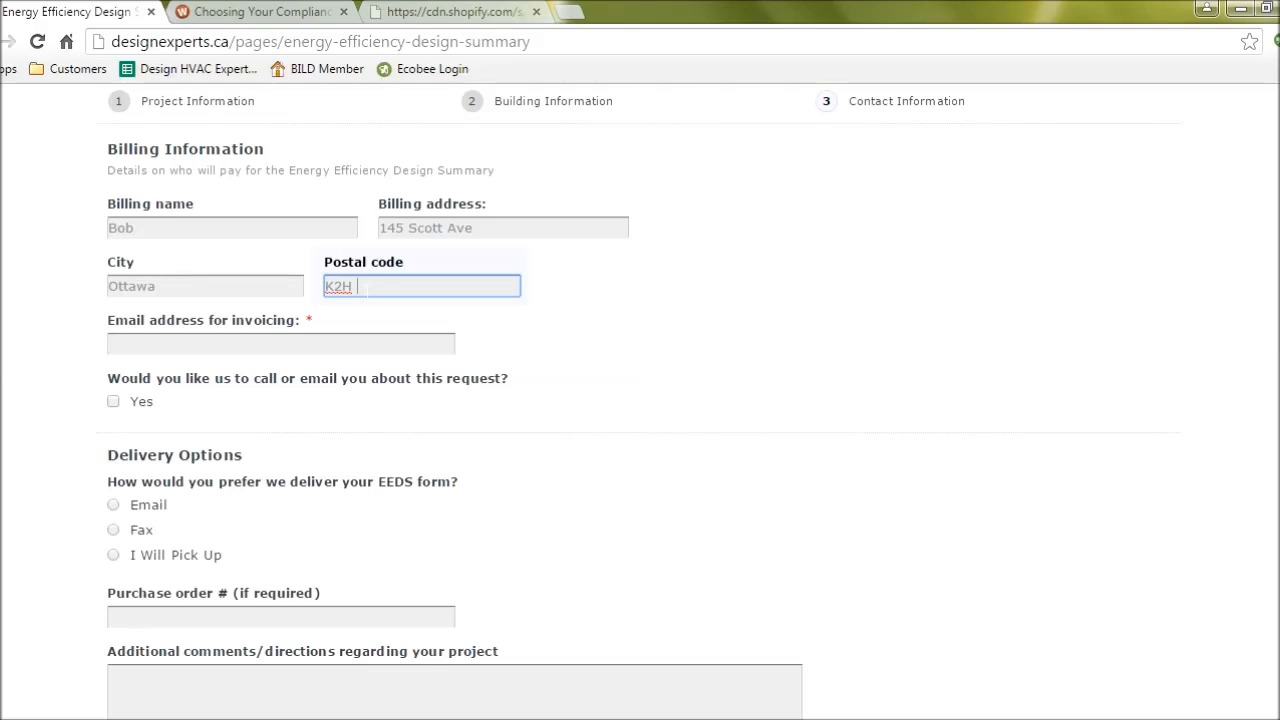
pyautogui.write('4H7')
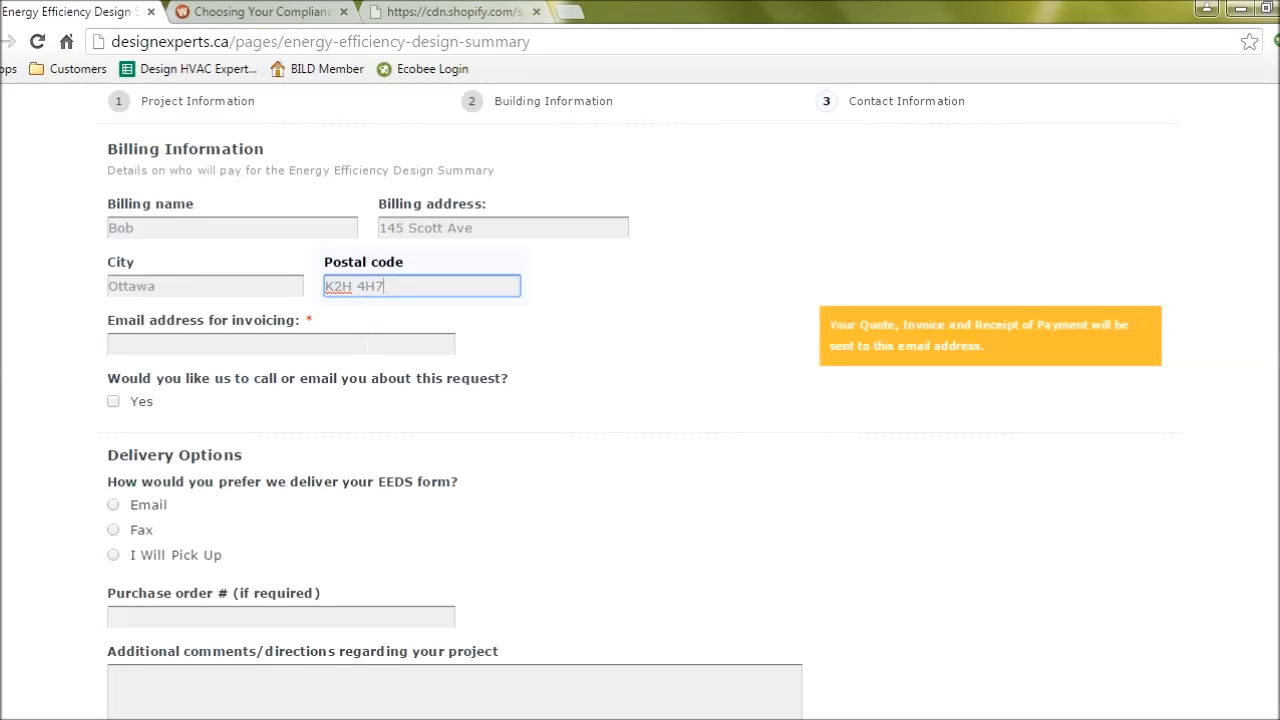
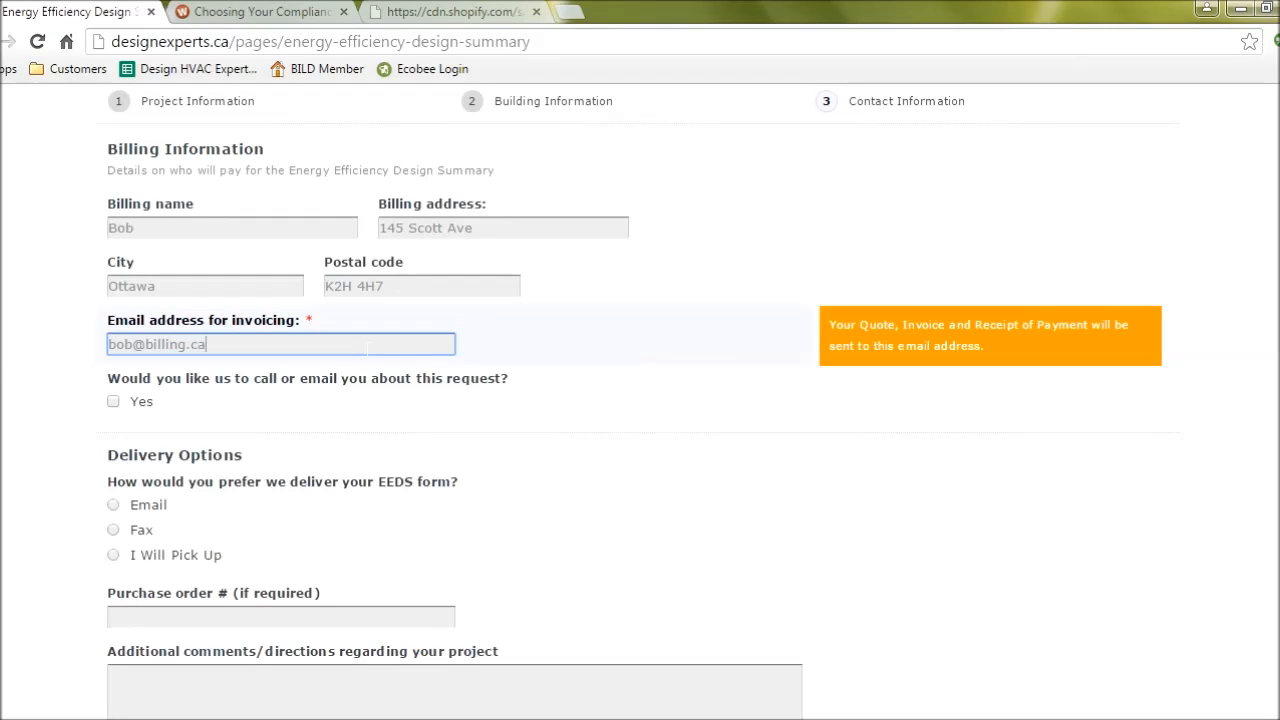
pyautogui.scroll(-3)
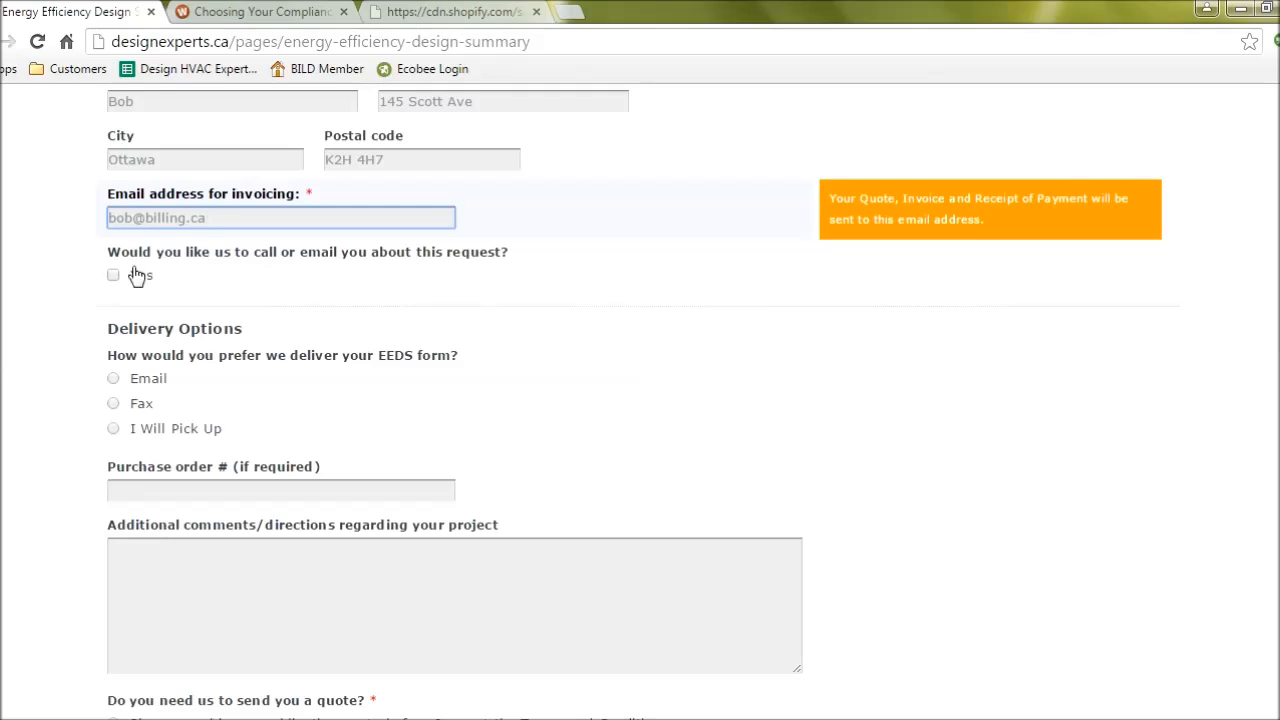
pyautogui.click(112, 276)
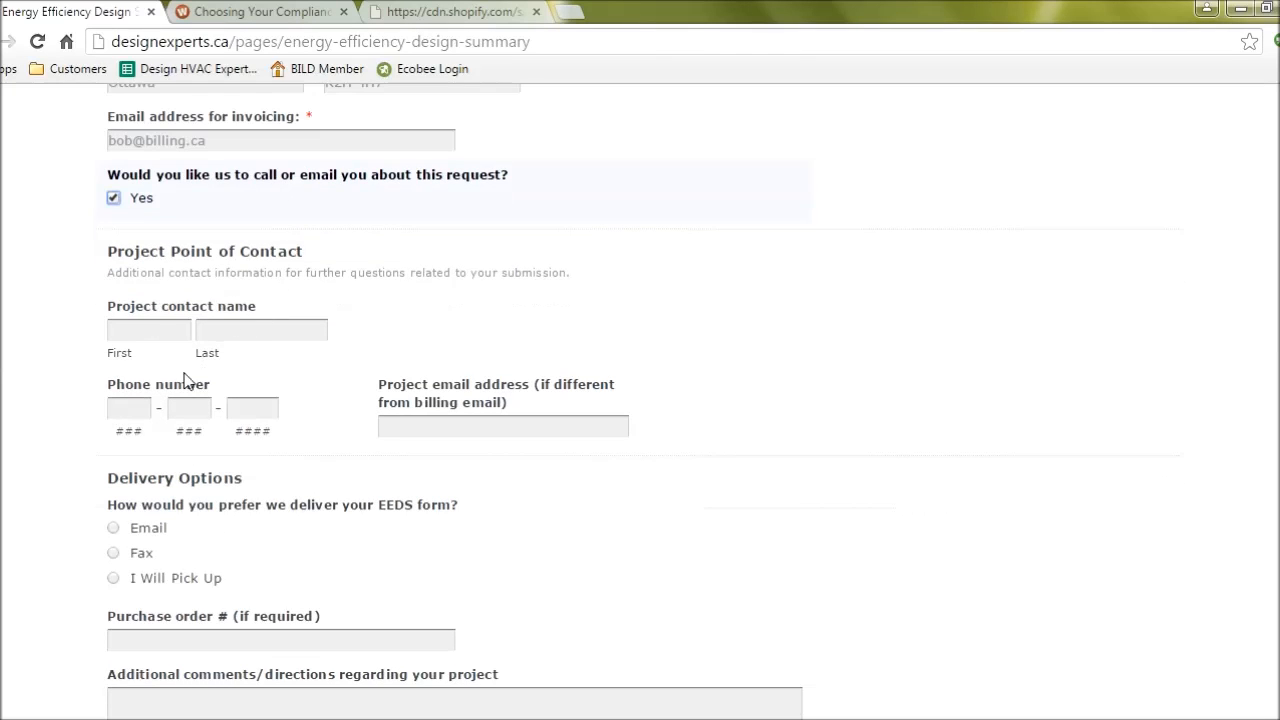
pyautogui.write('Scott')
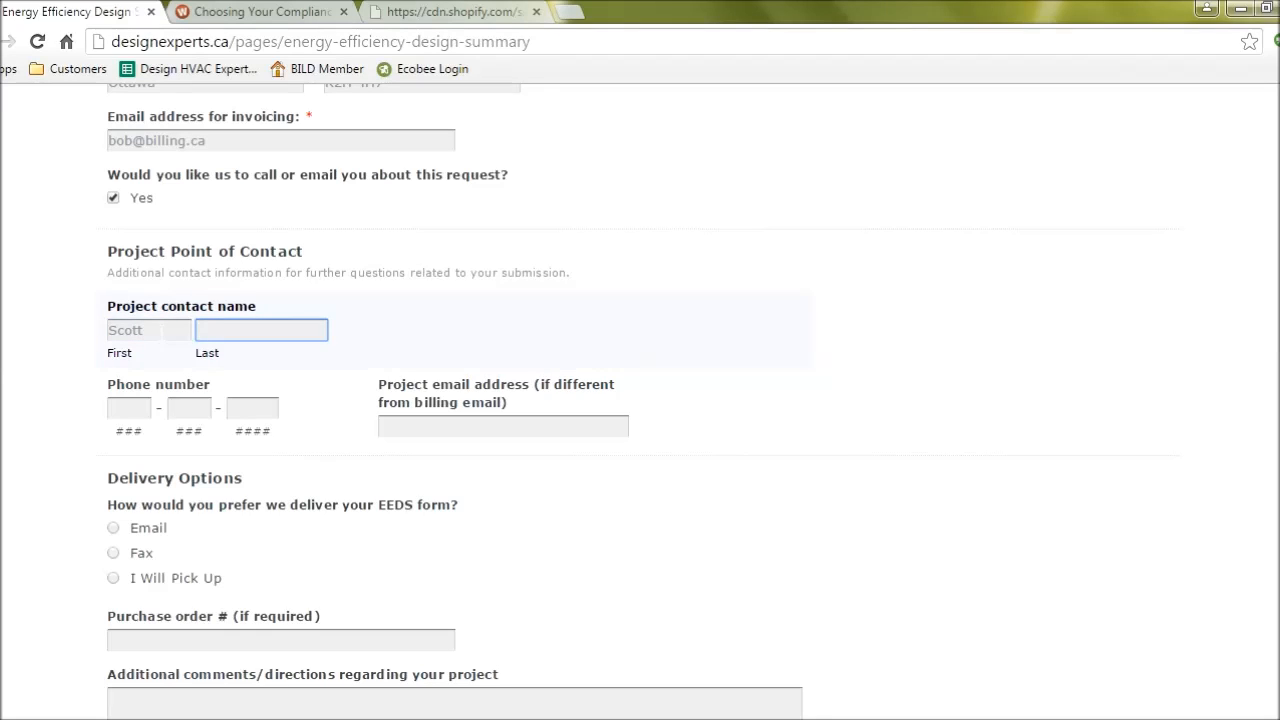
pyautogui.write('A')
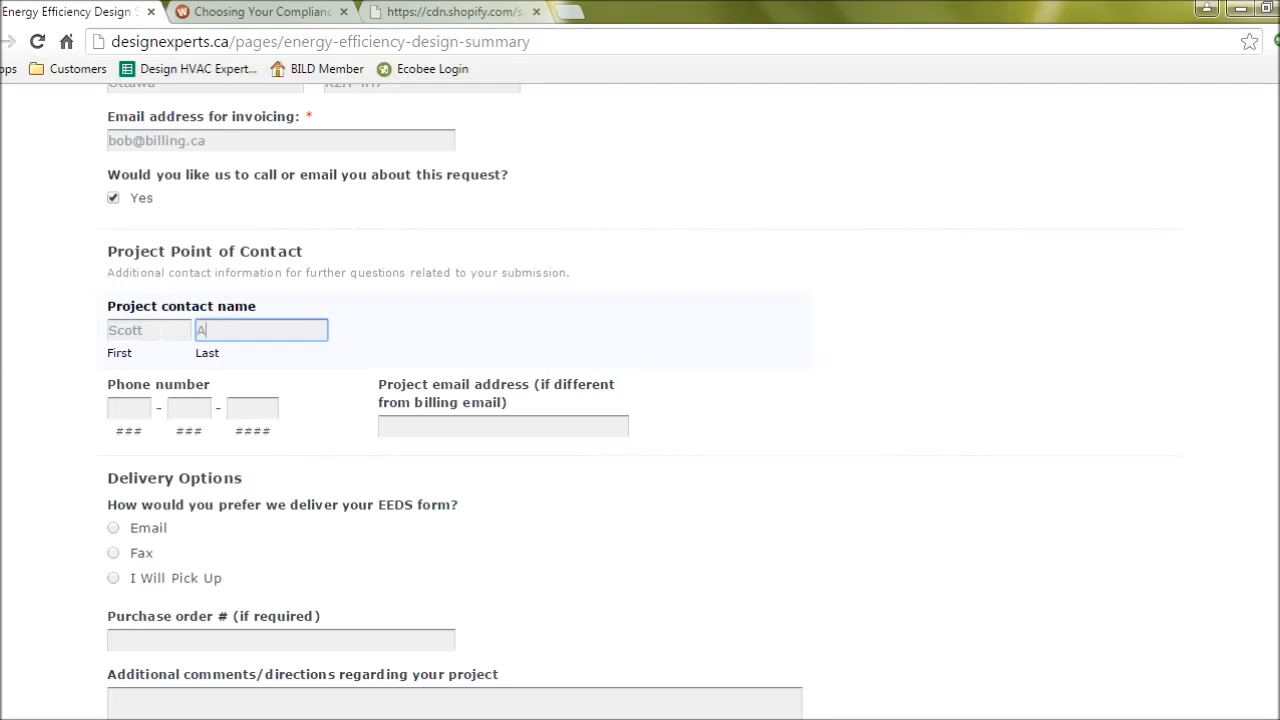
pyautogui.write('rchitect')
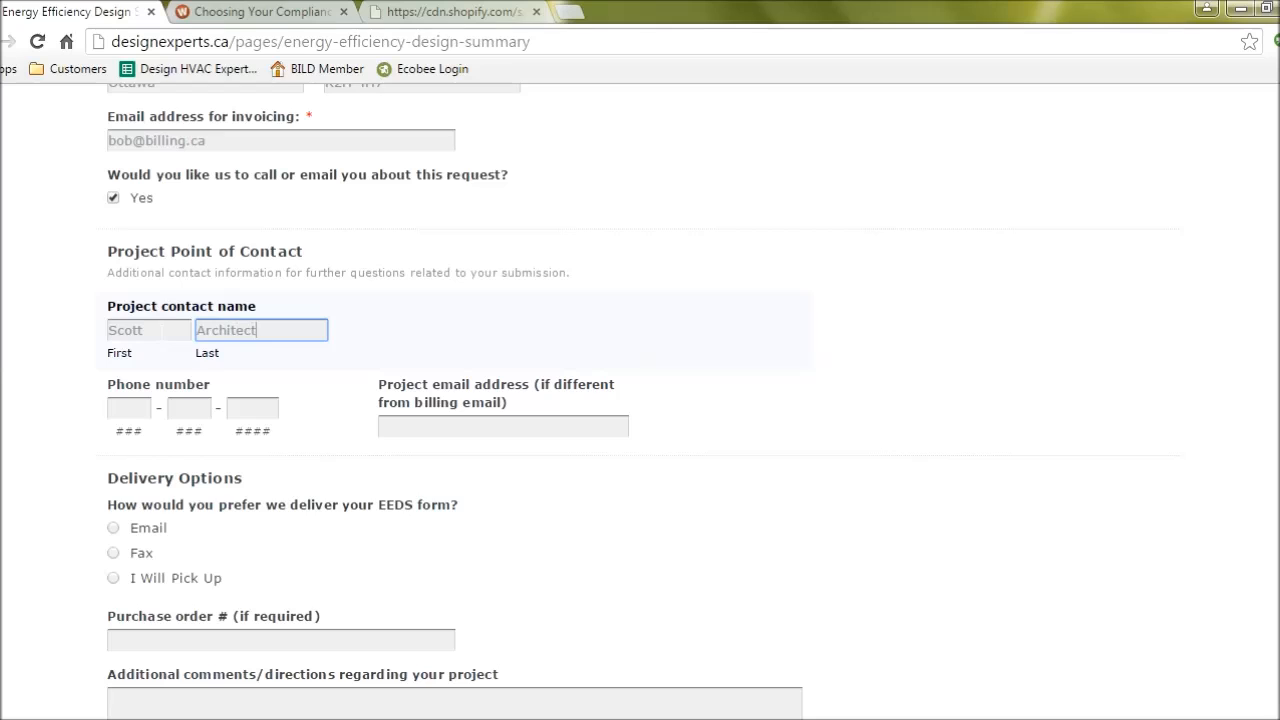
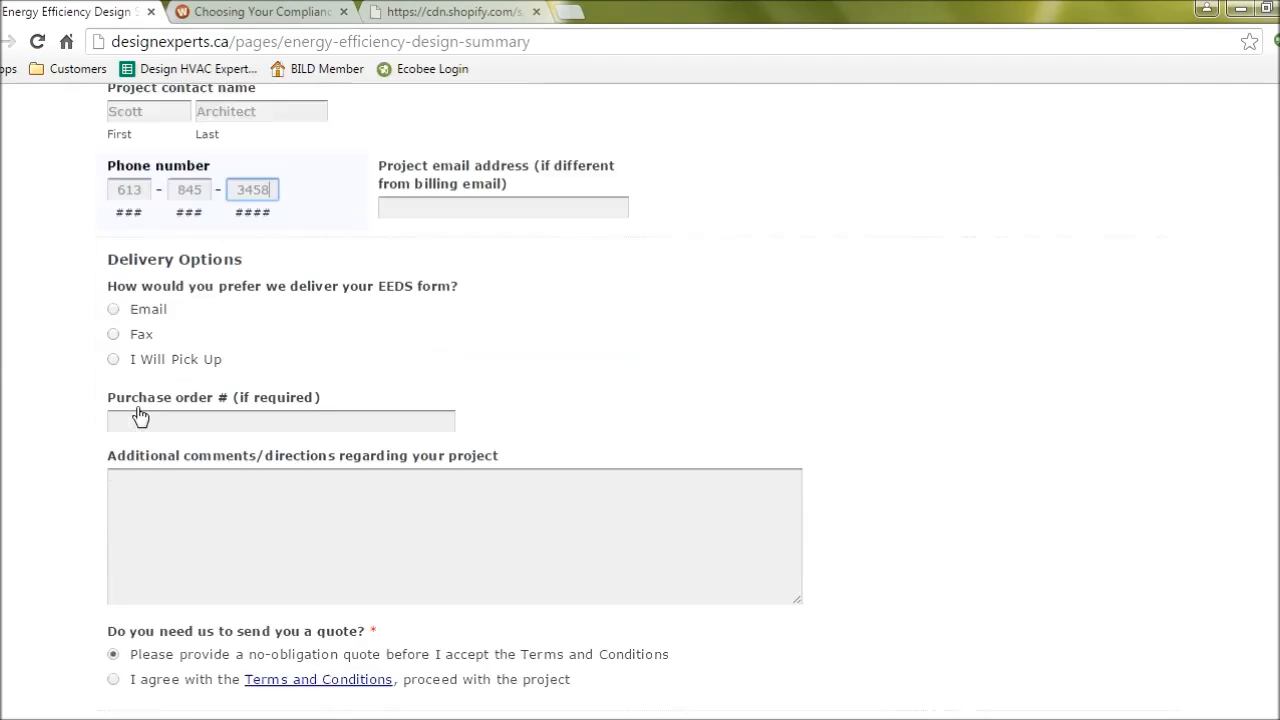
# - Set EEDS delivery to Email and agree to the Terms and Conditions to proceed with the project
pyautogui.scroll(-3)
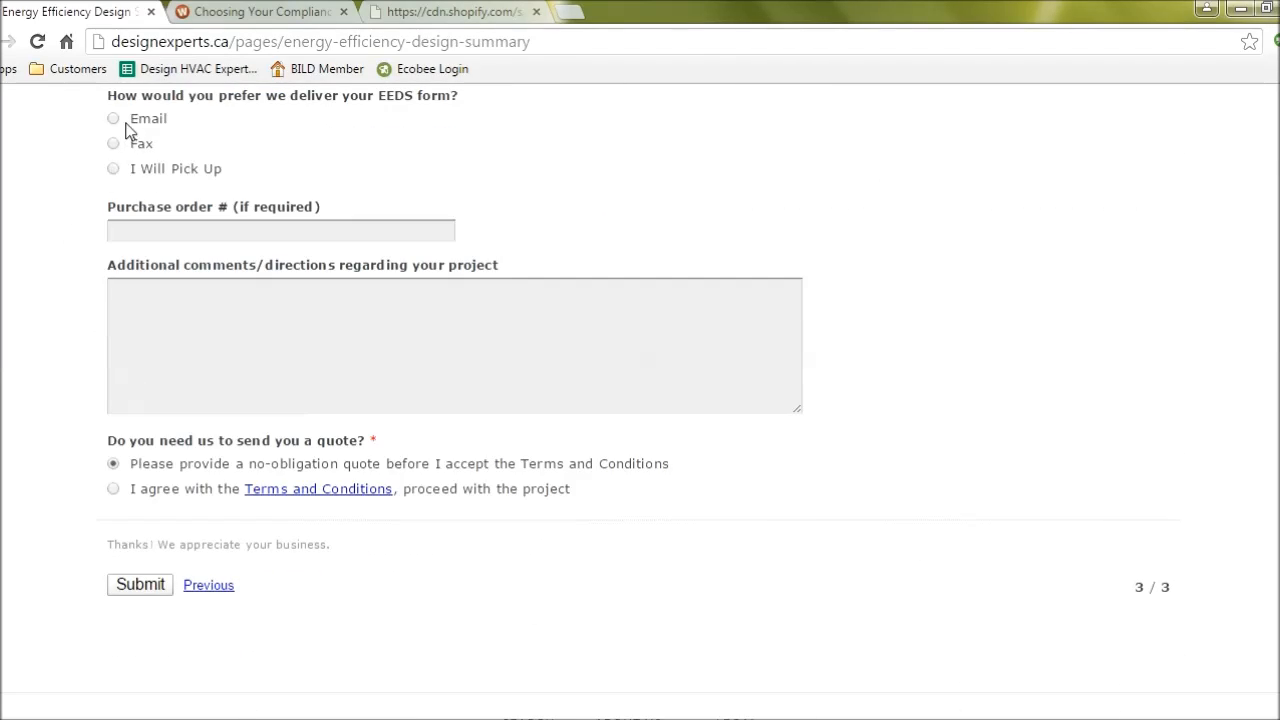
pyautogui.click(112, 118)
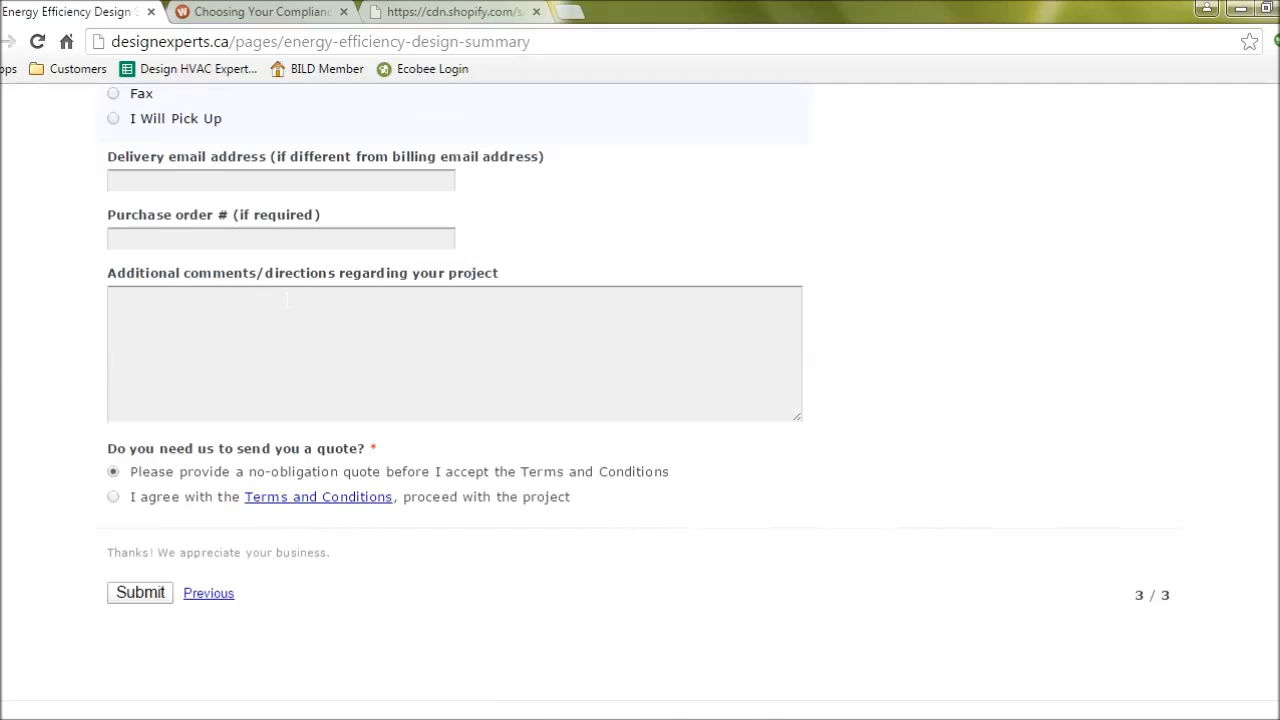
pyautogui.scroll(-3)
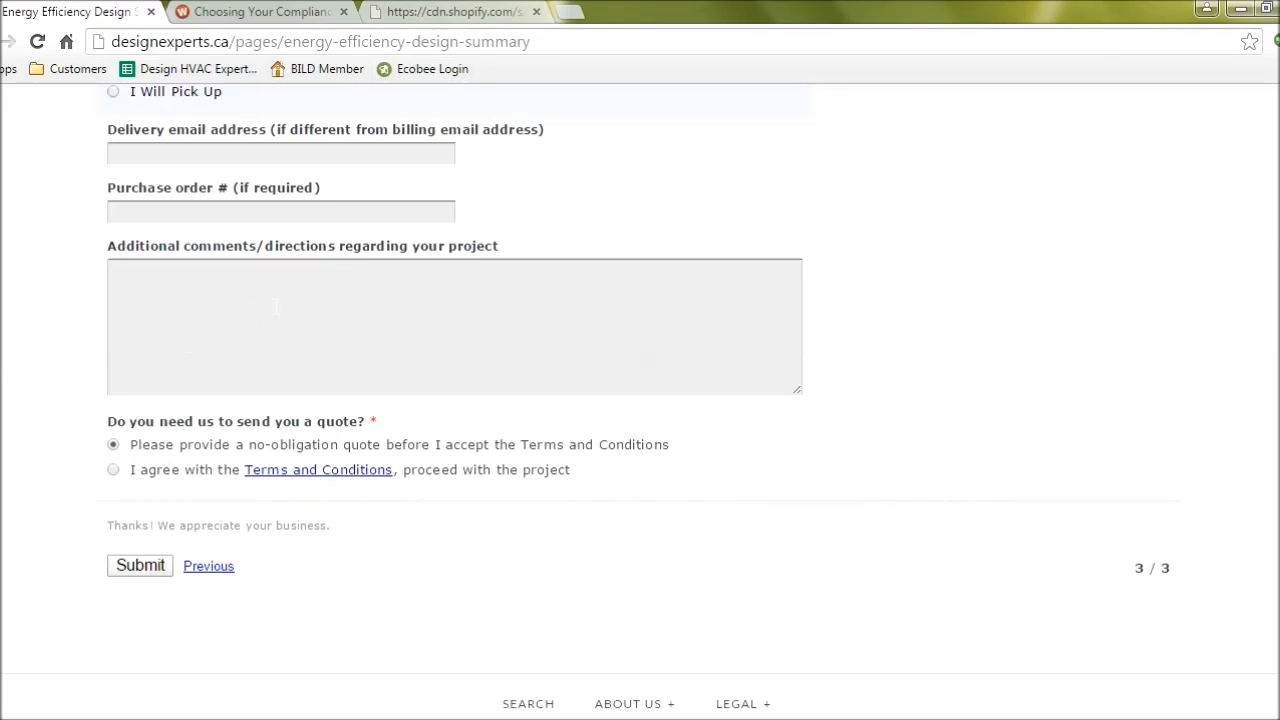
pyautogui.moveTo(168, 454)
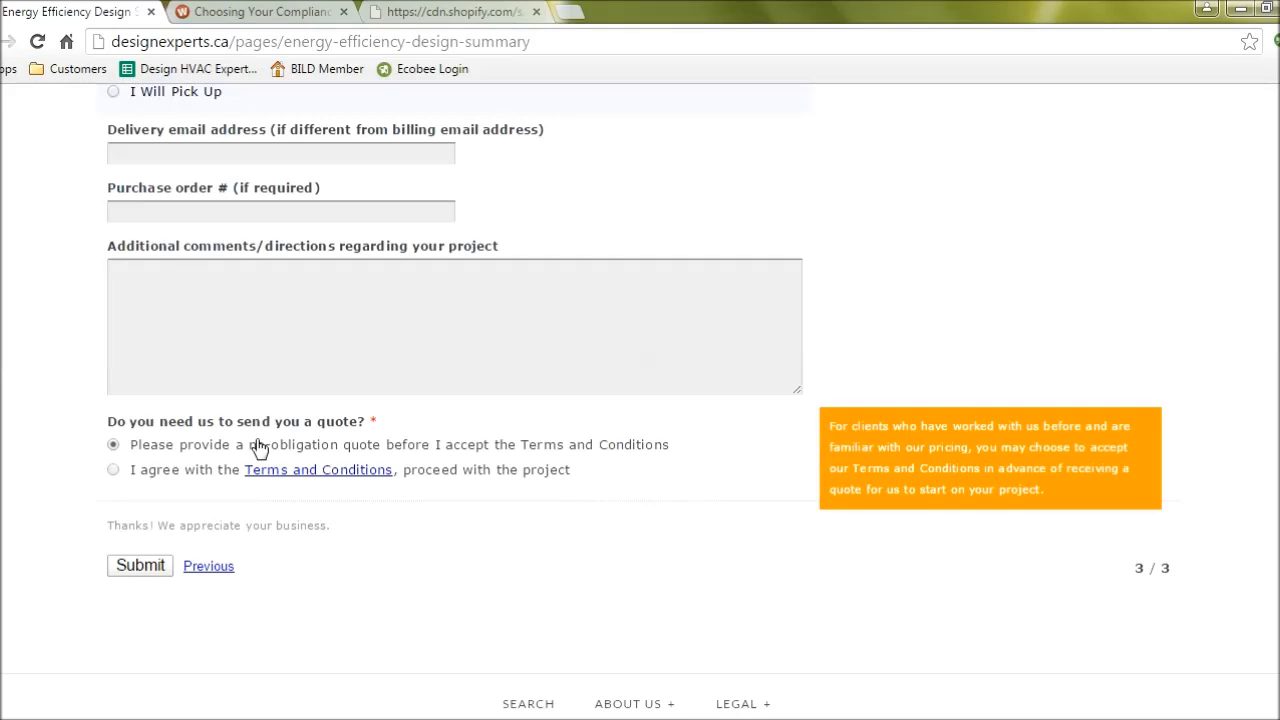
pyautogui.moveTo(280, 452)
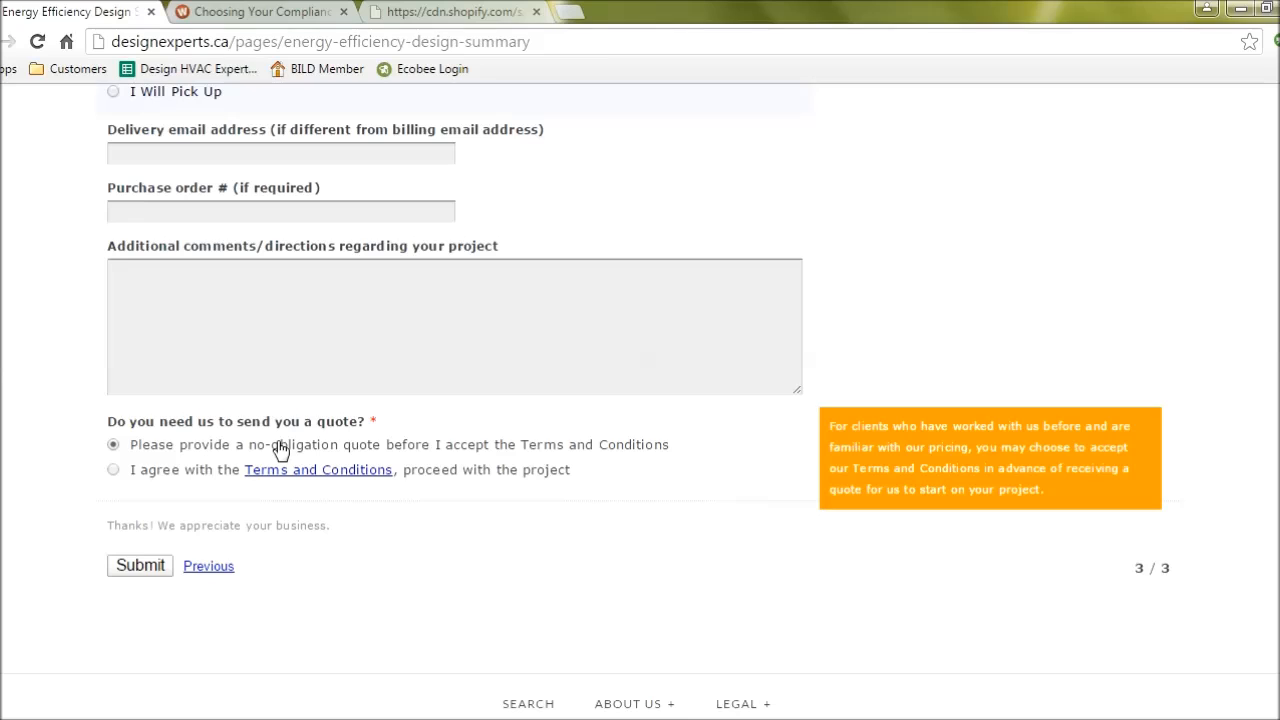
pyautogui.moveTo(290, 472)
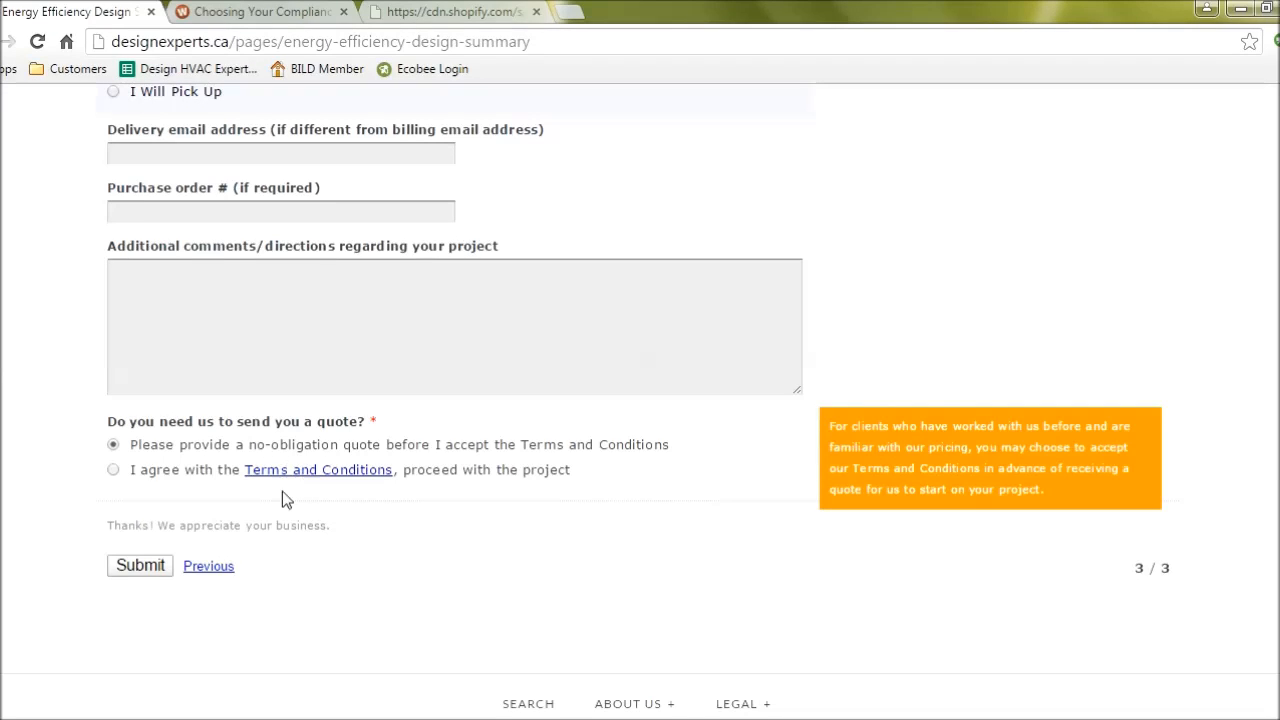
pyautogui.click(112, 472)
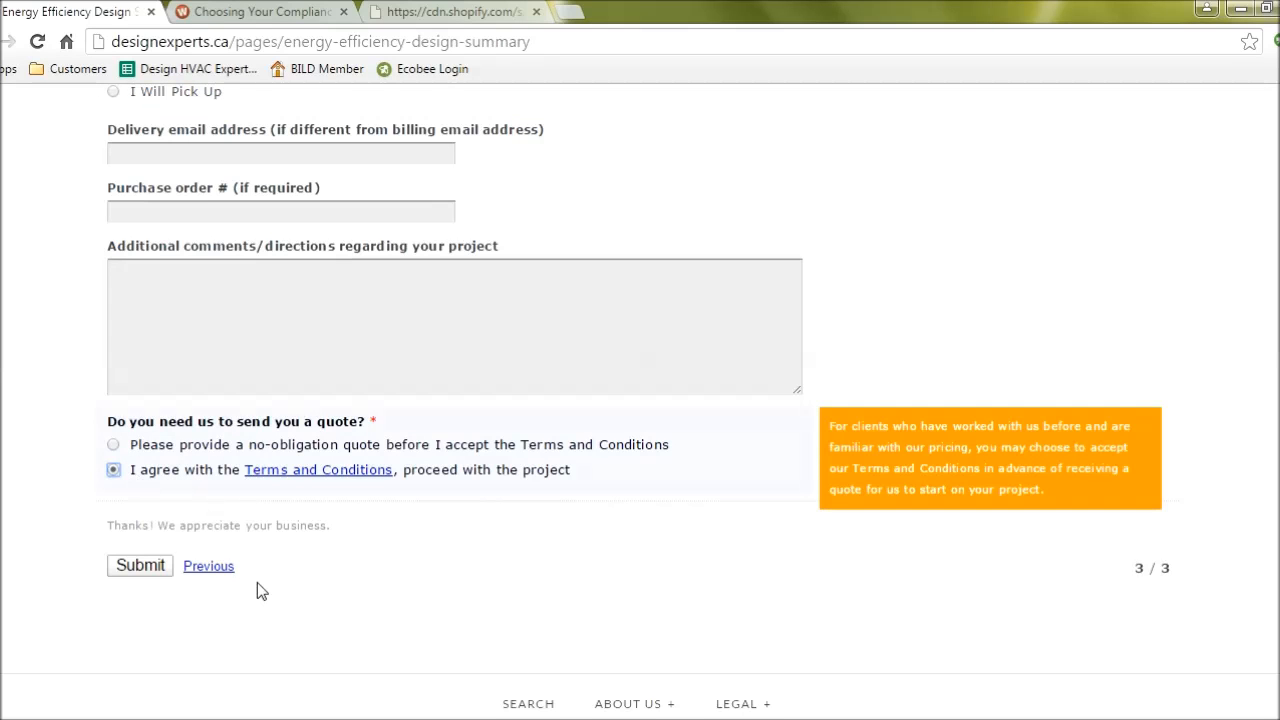